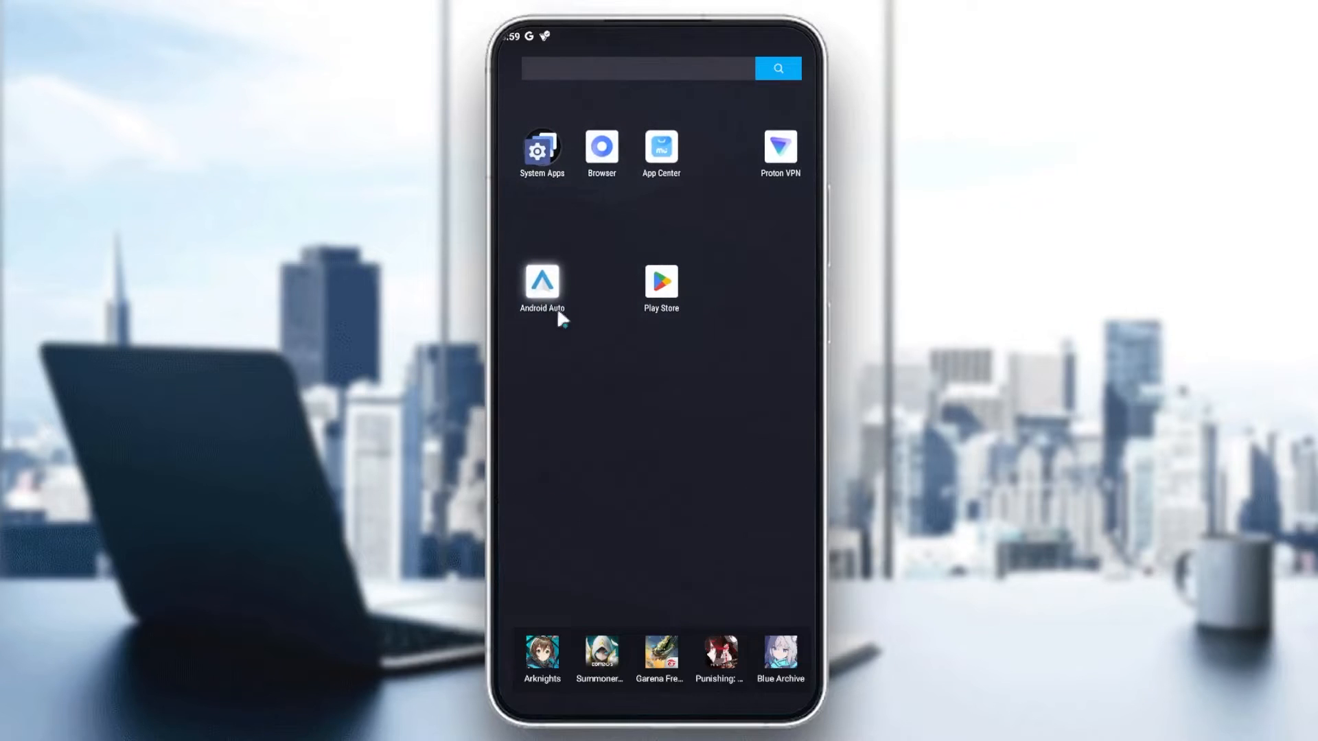
pyautogui.moveTo(609, 368)
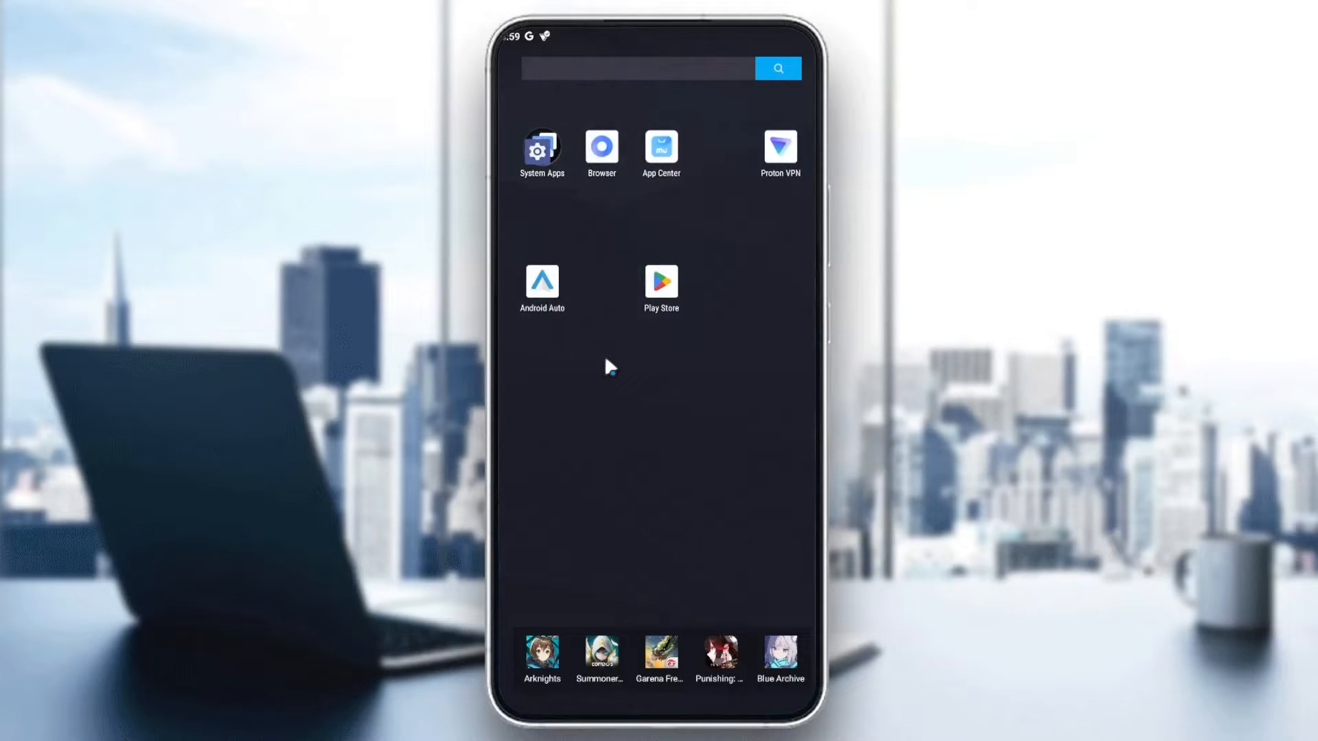
# - Visit the Play Store search, then go into System Apps and launch Settings
pyautogui.click(661, 281)
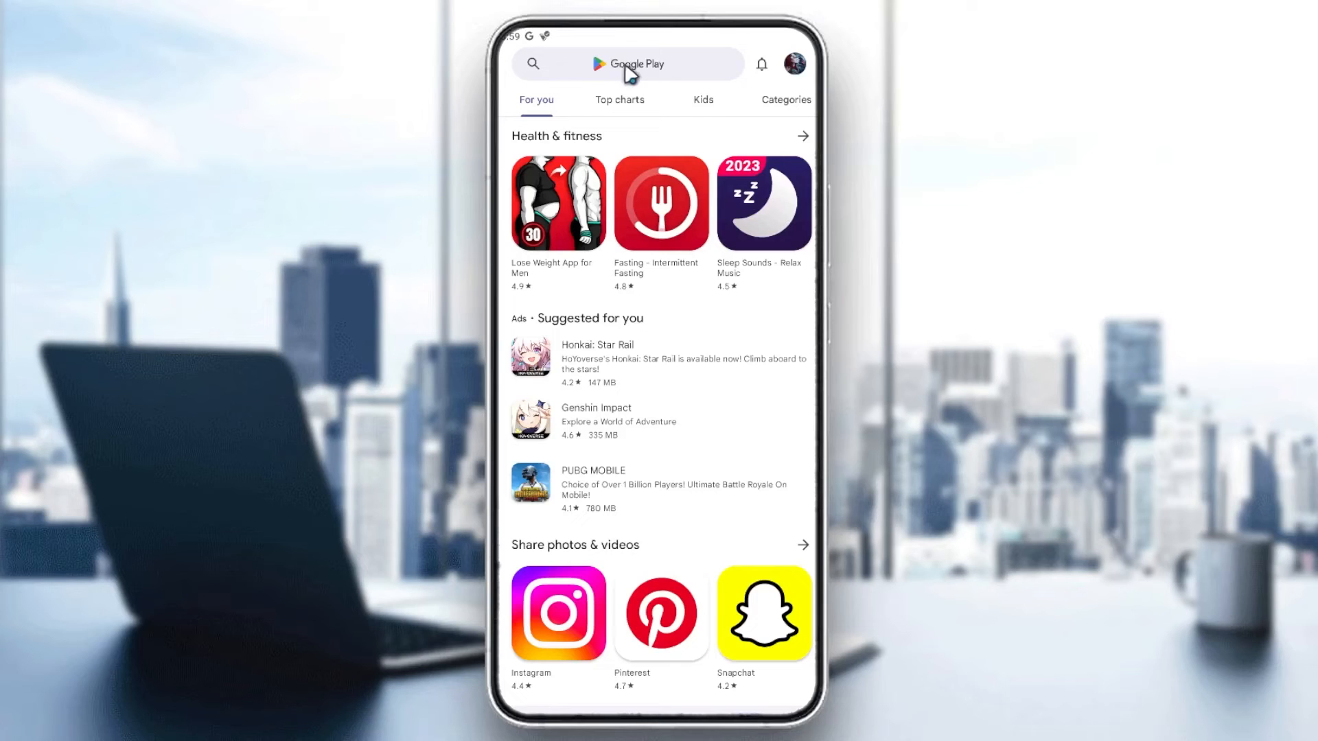
pyautogui.click(628, 64)
pyautogui.write('android auto')
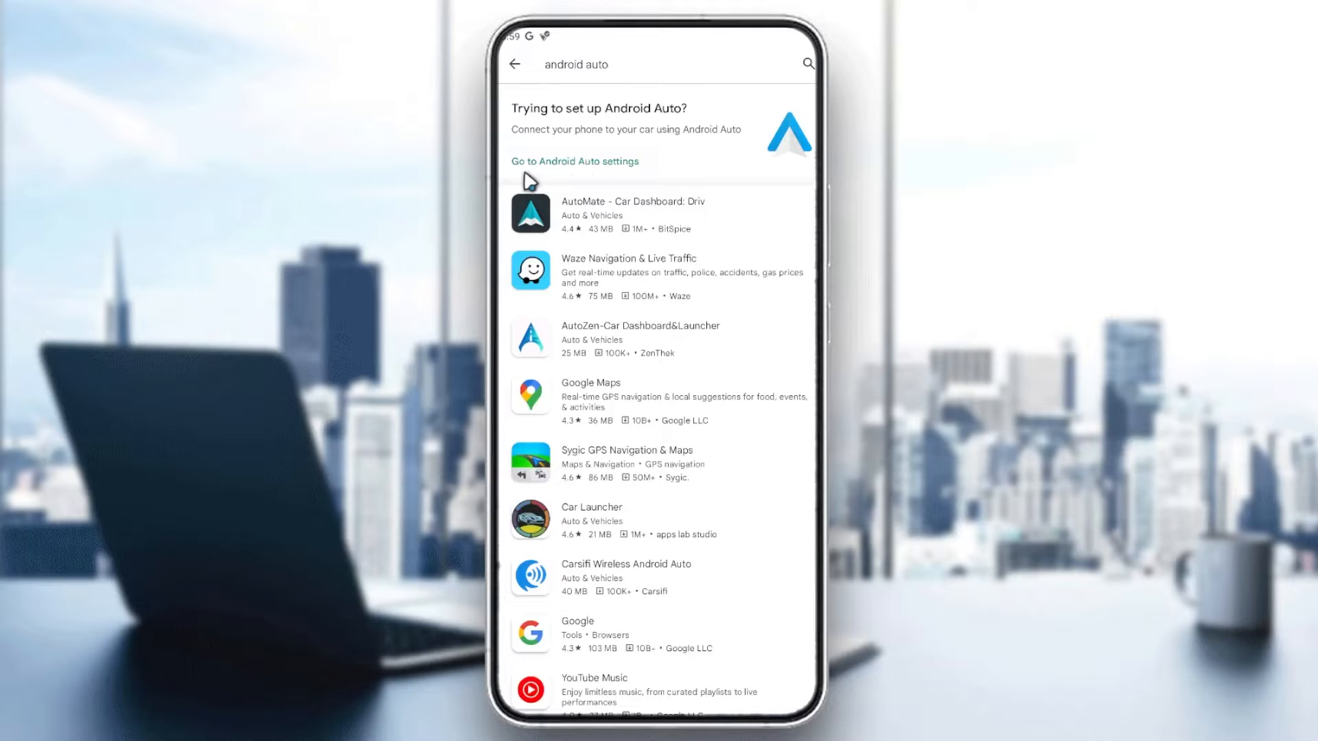
pyautogui.moveTo(654, 664)
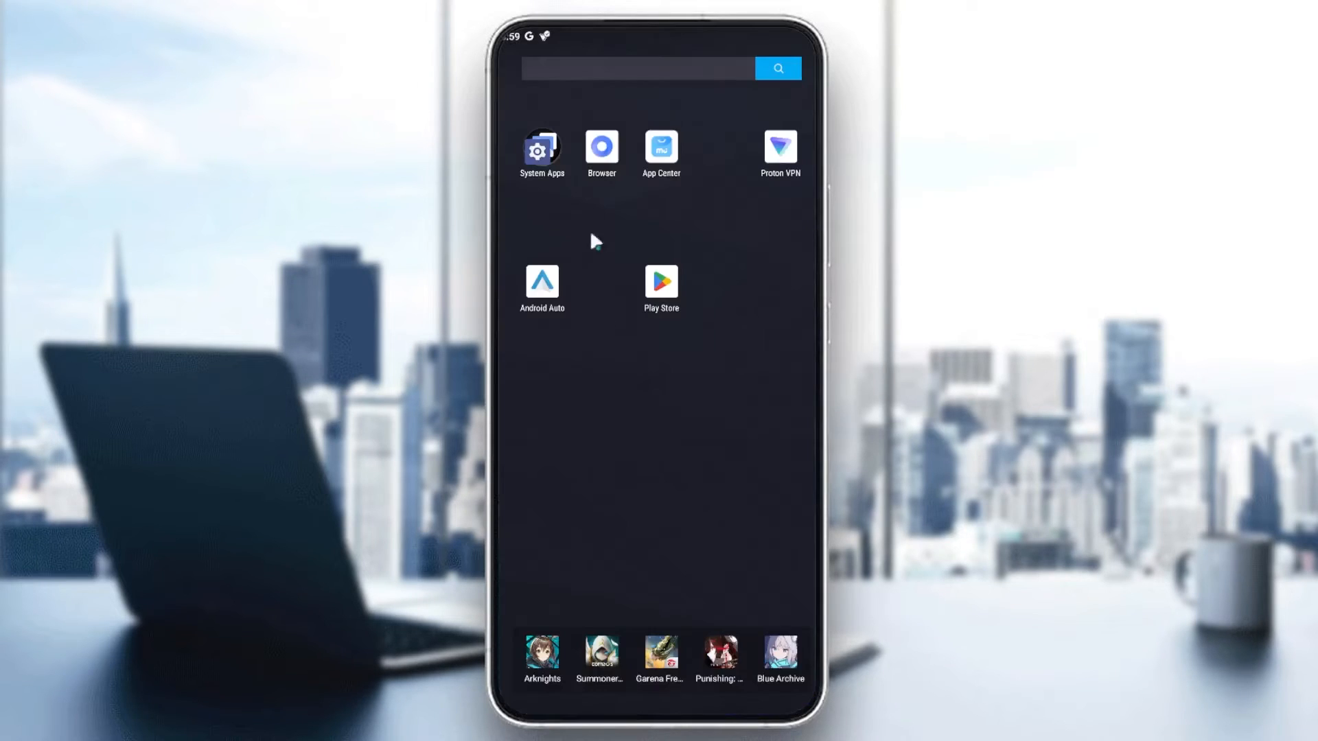
pyautogui.click(541, 148)
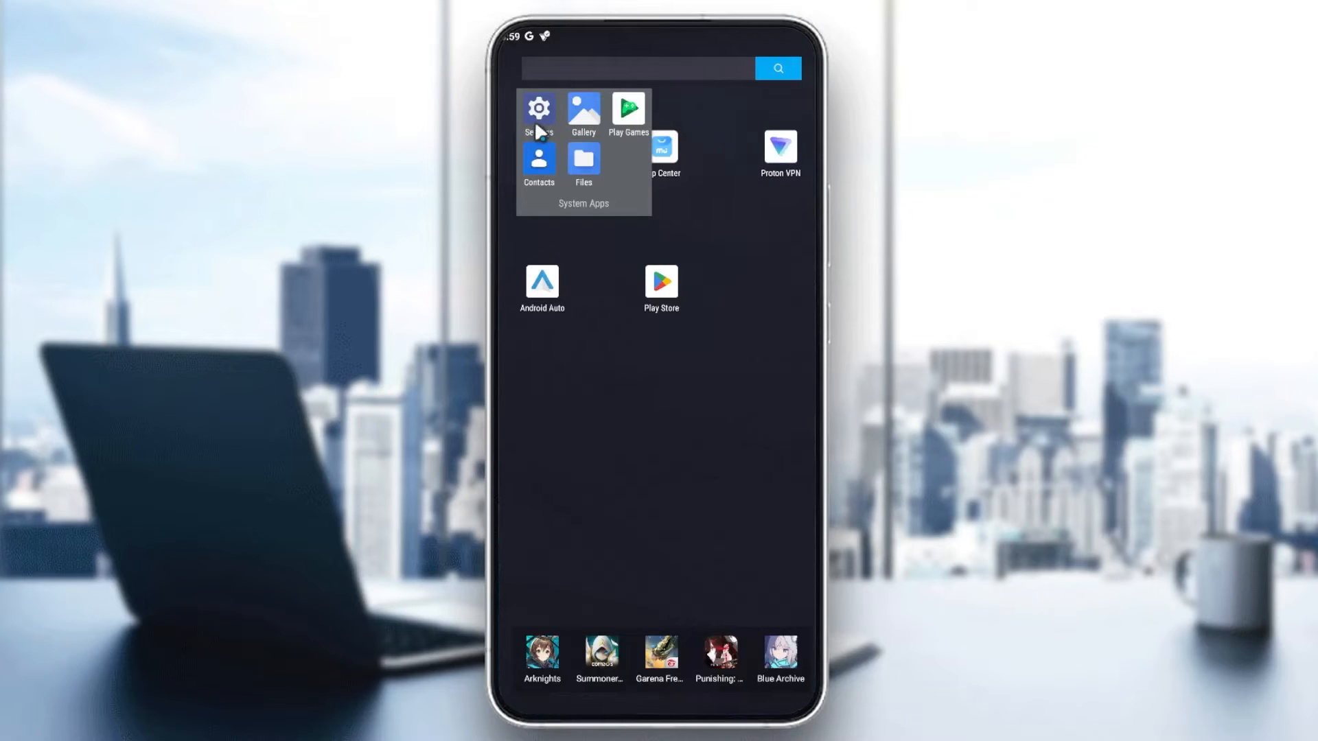
pyautogui.click(538, 116)
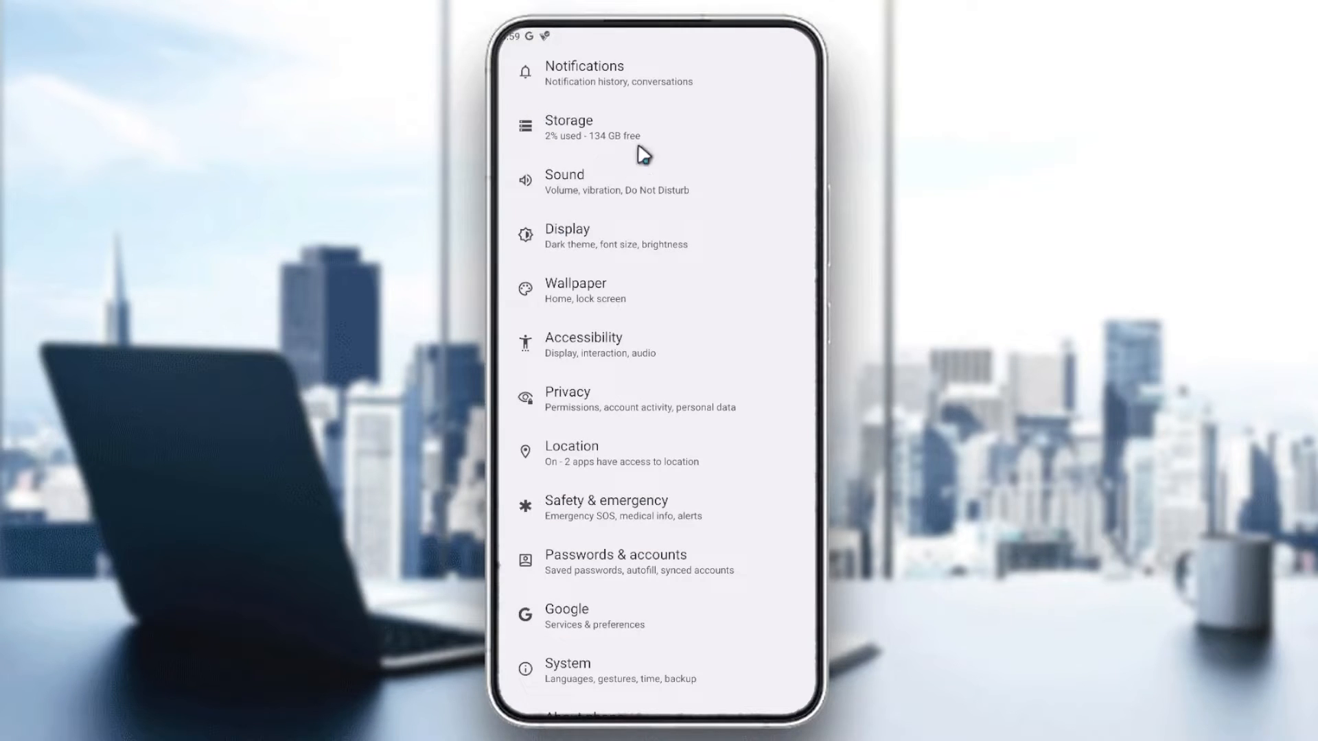
# - Scroll to Apps and bring up the app info page for Android Auto
pyautogui.scroll(-3)
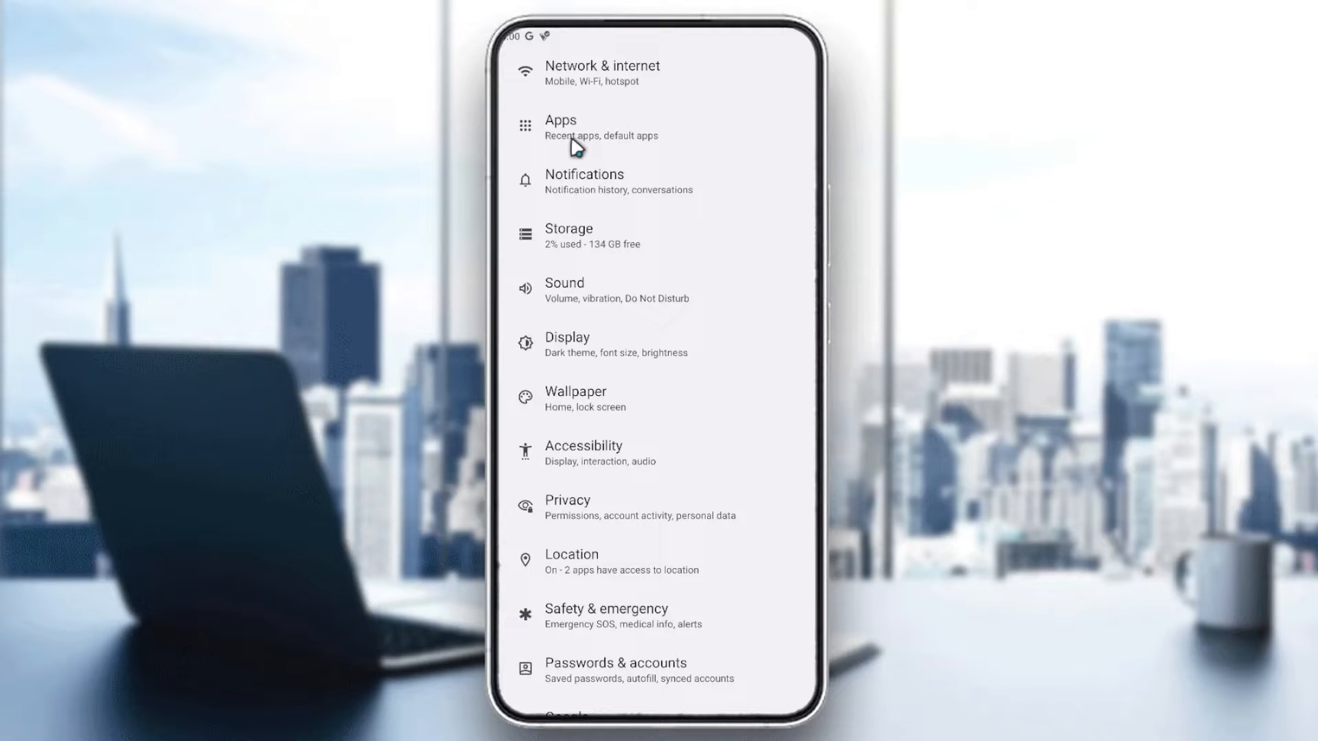
pyautogui.scroll(-3)
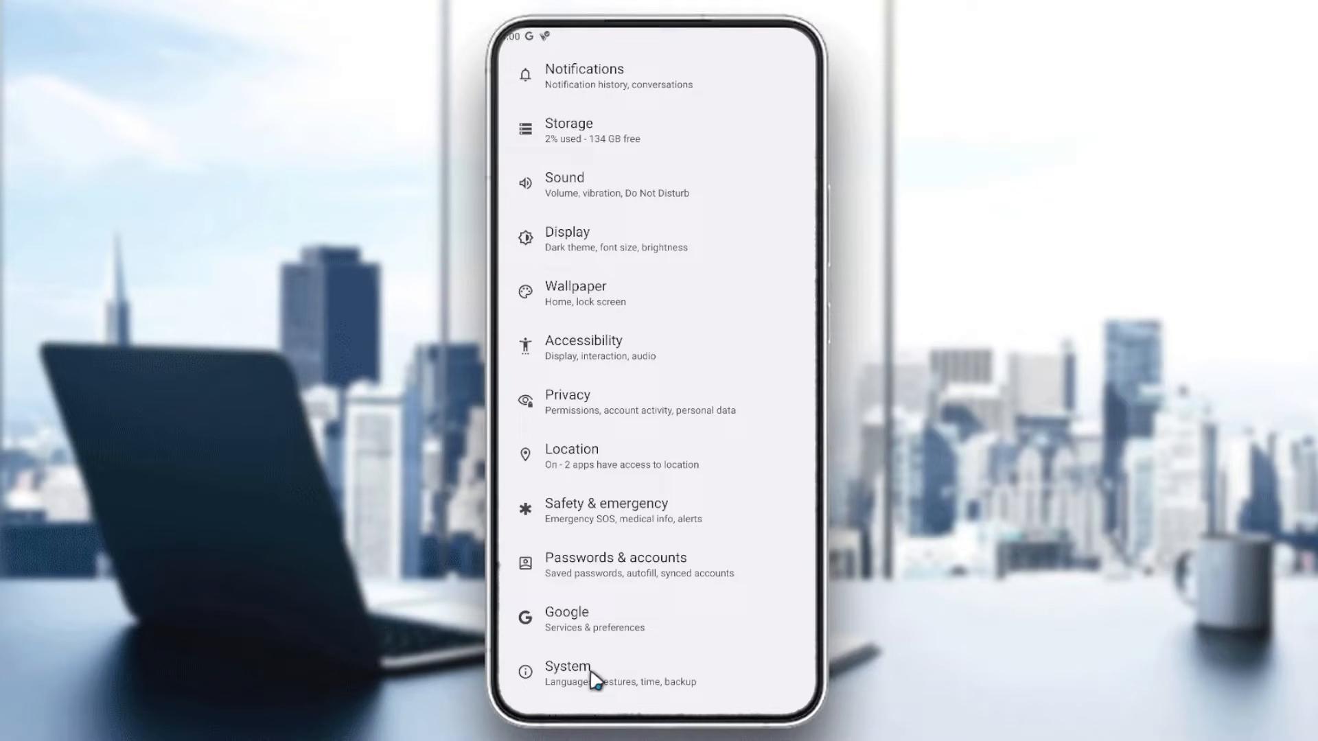
pyautogui.scroll(-3)
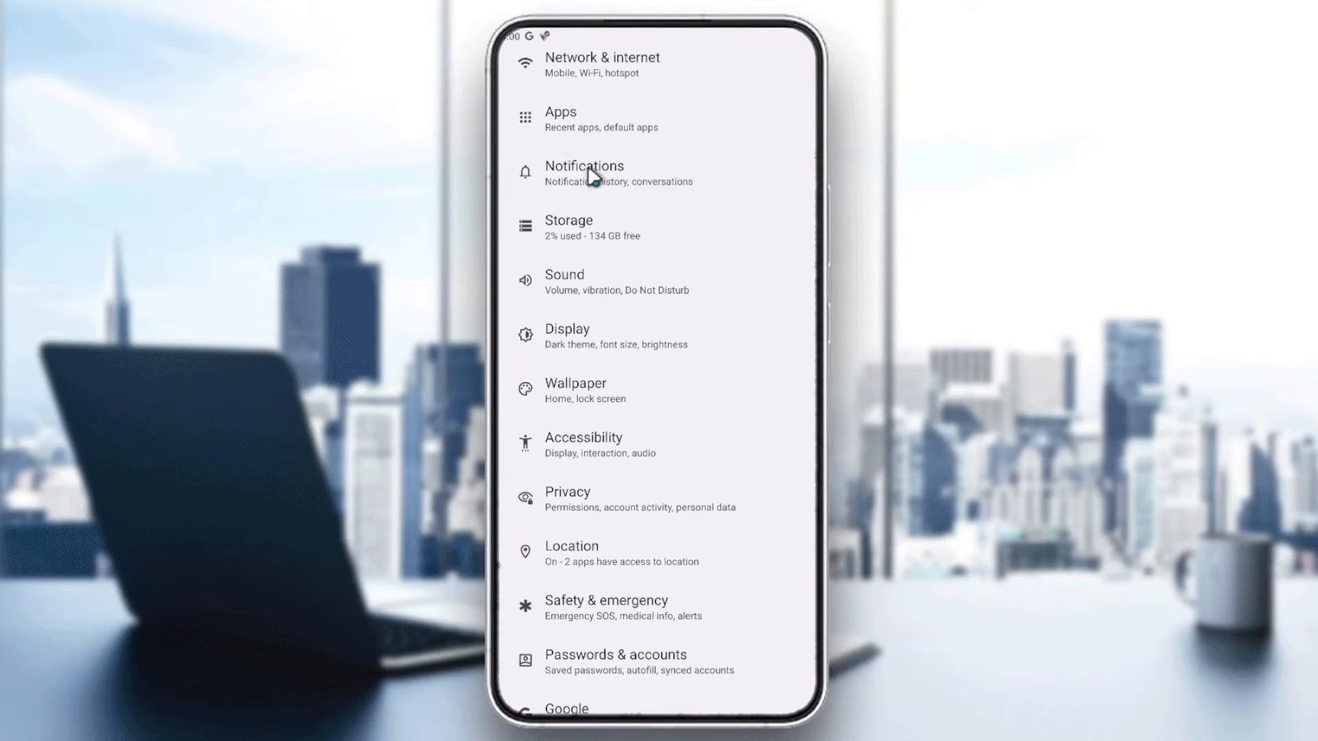
pyautogui.click(560, 118)
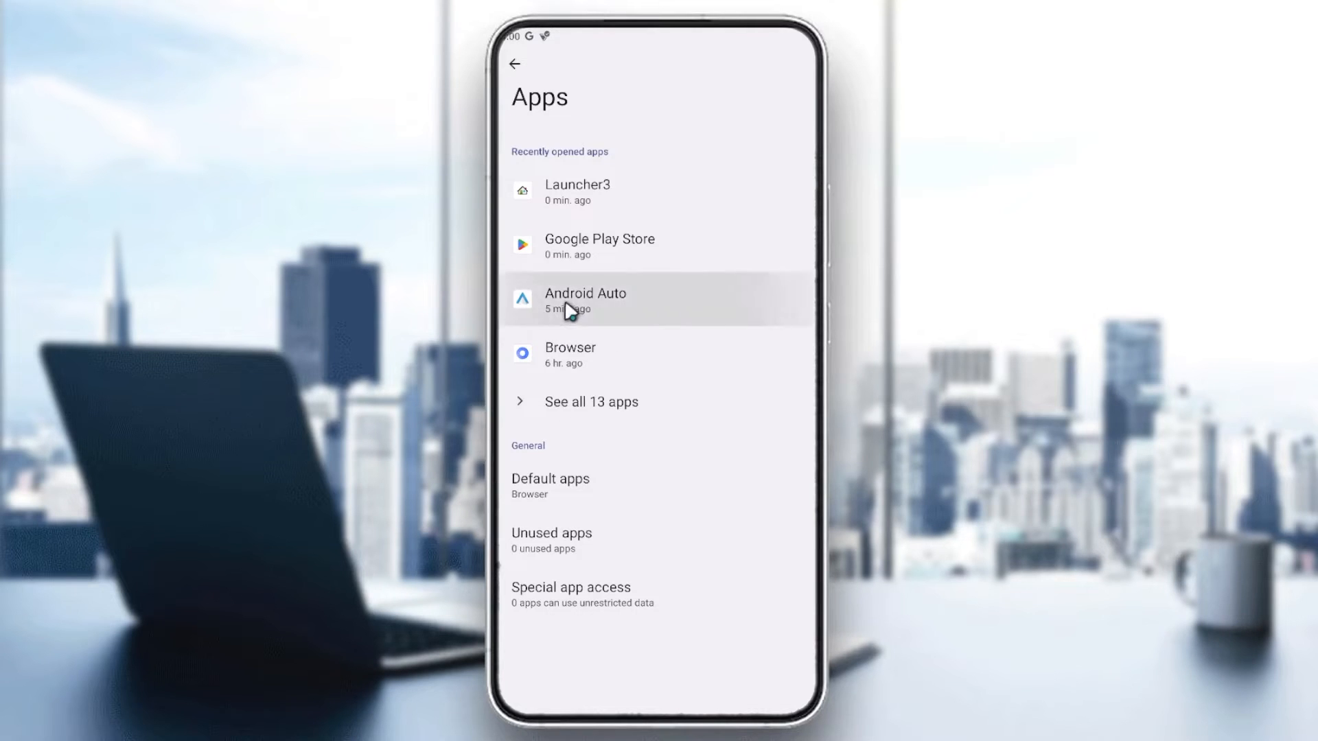
pyautogui.click(585, 301)
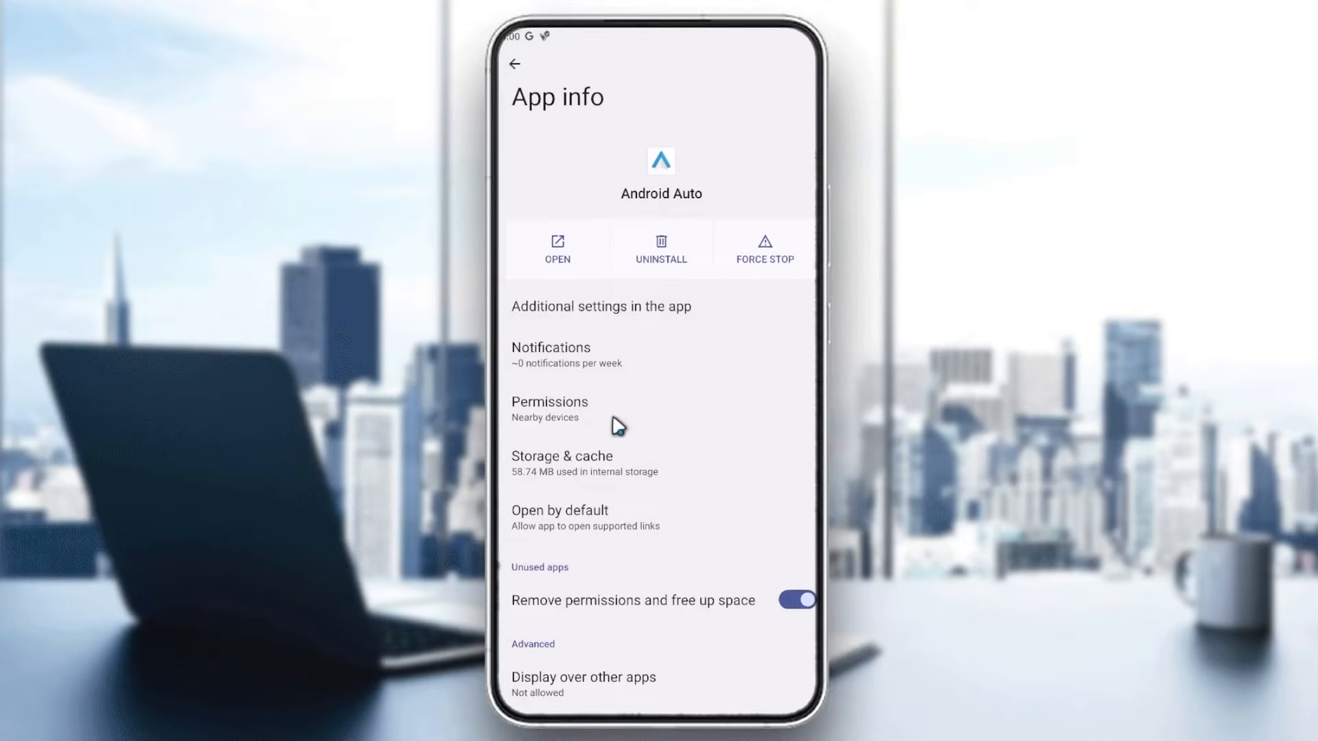
pyautogui.moveTo(525, 76)
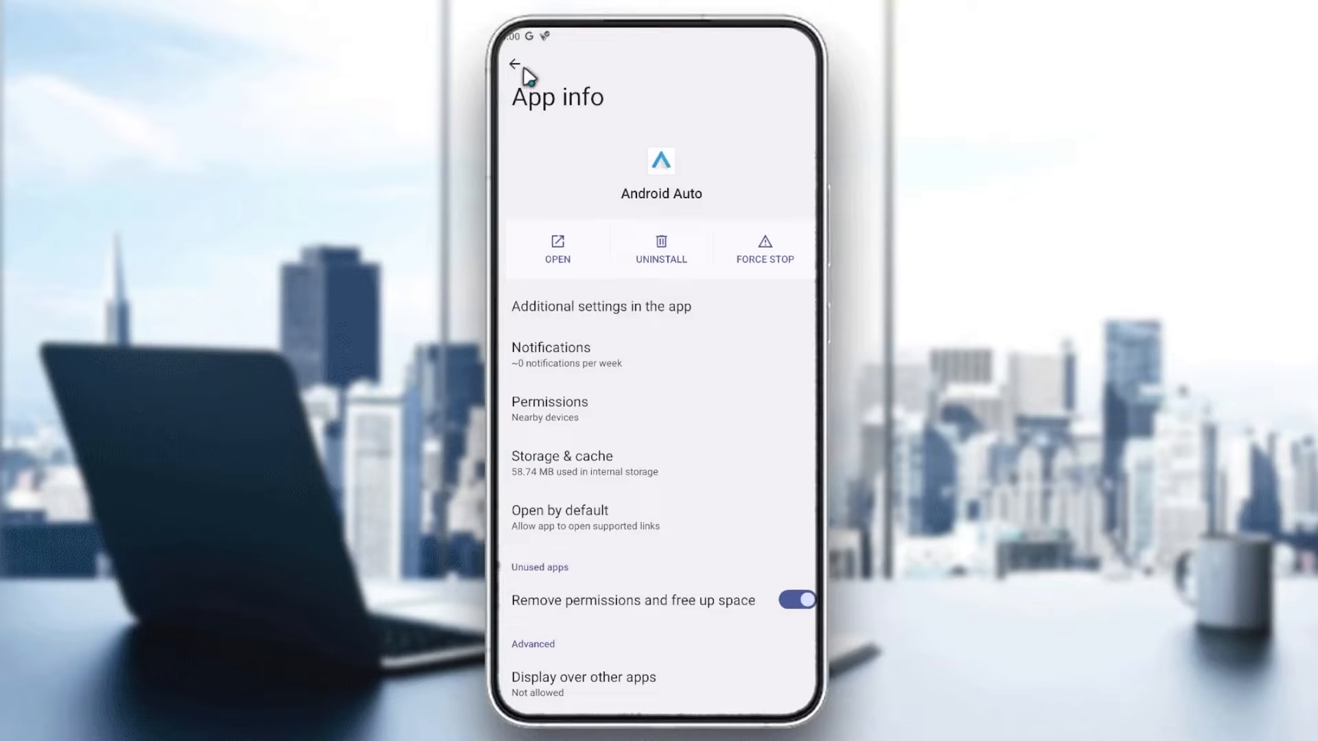
# - Return home, launch Android Auto and go to its Connect a car screen
pyautogui.click(515, 65)
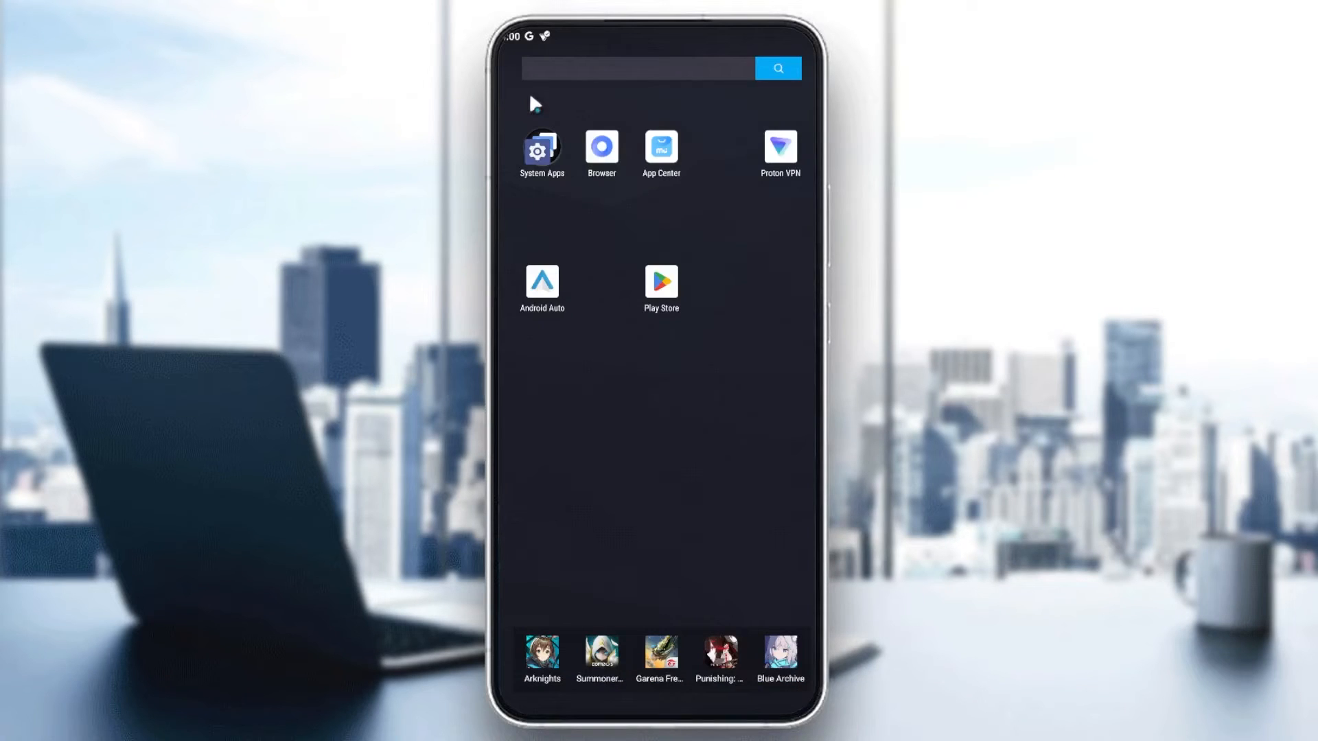
pyautogui.click(540, 282)
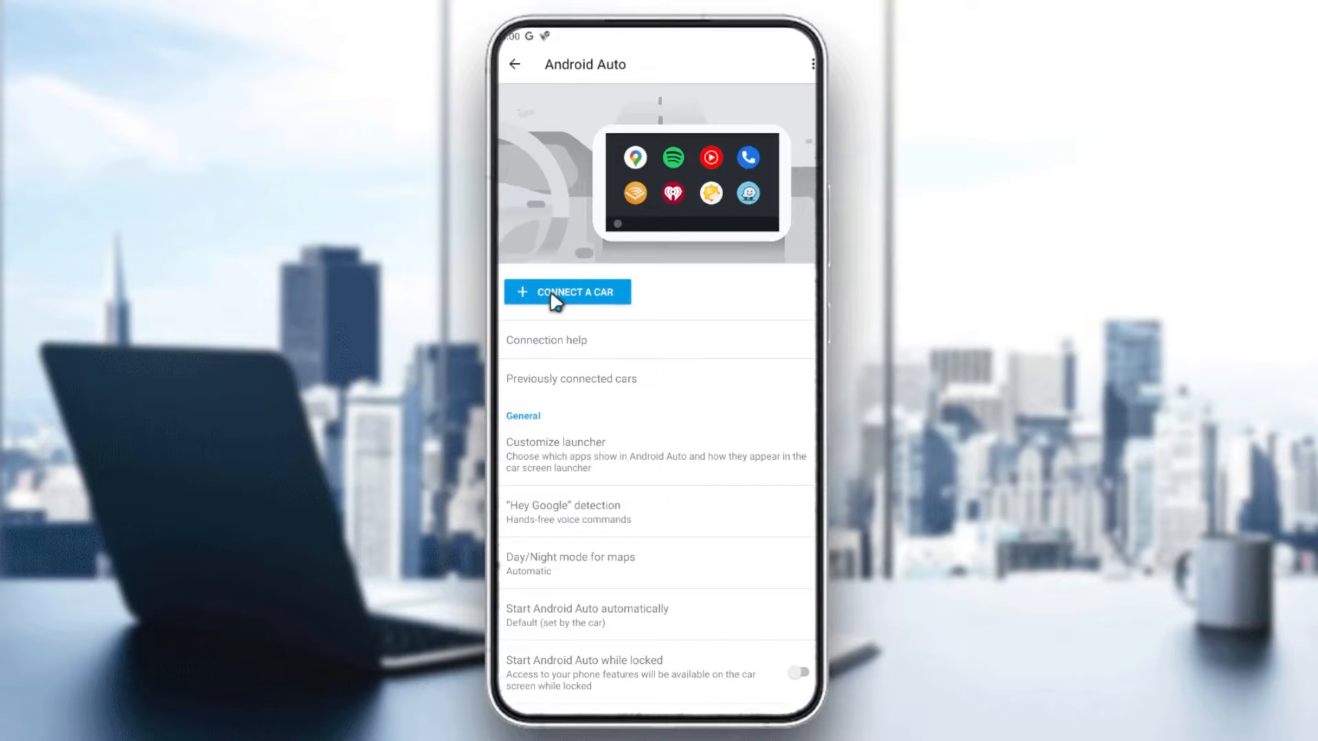
pyautogui.click(567, 291)
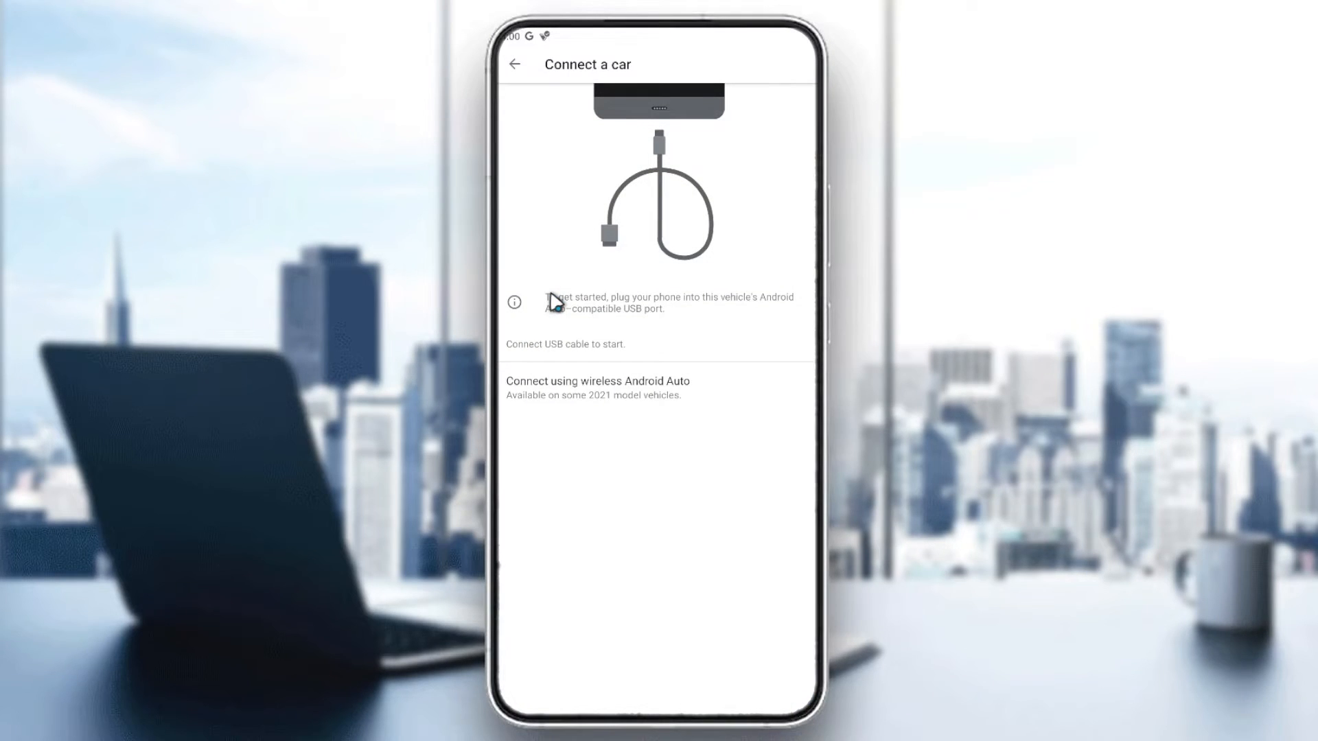
pyautogui.moveTo(657, 134)
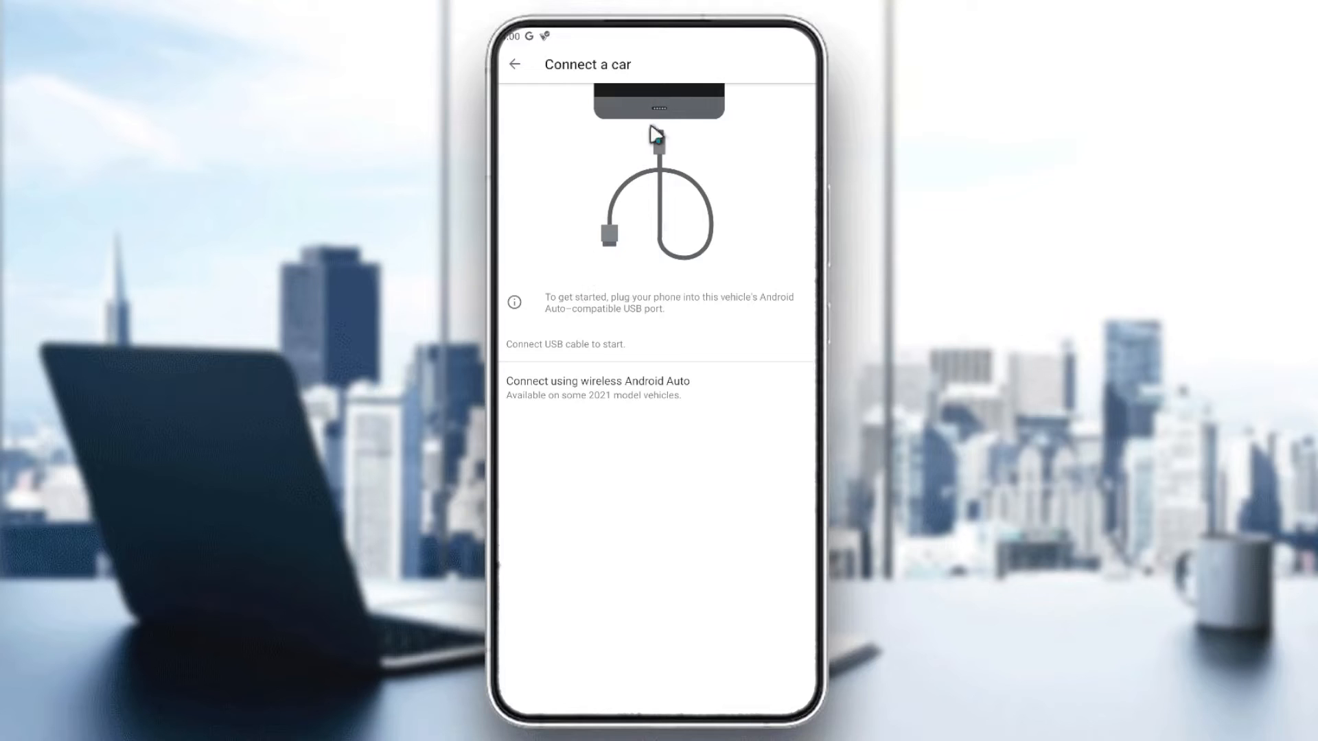
pyautogui.moveTo(538, 417)
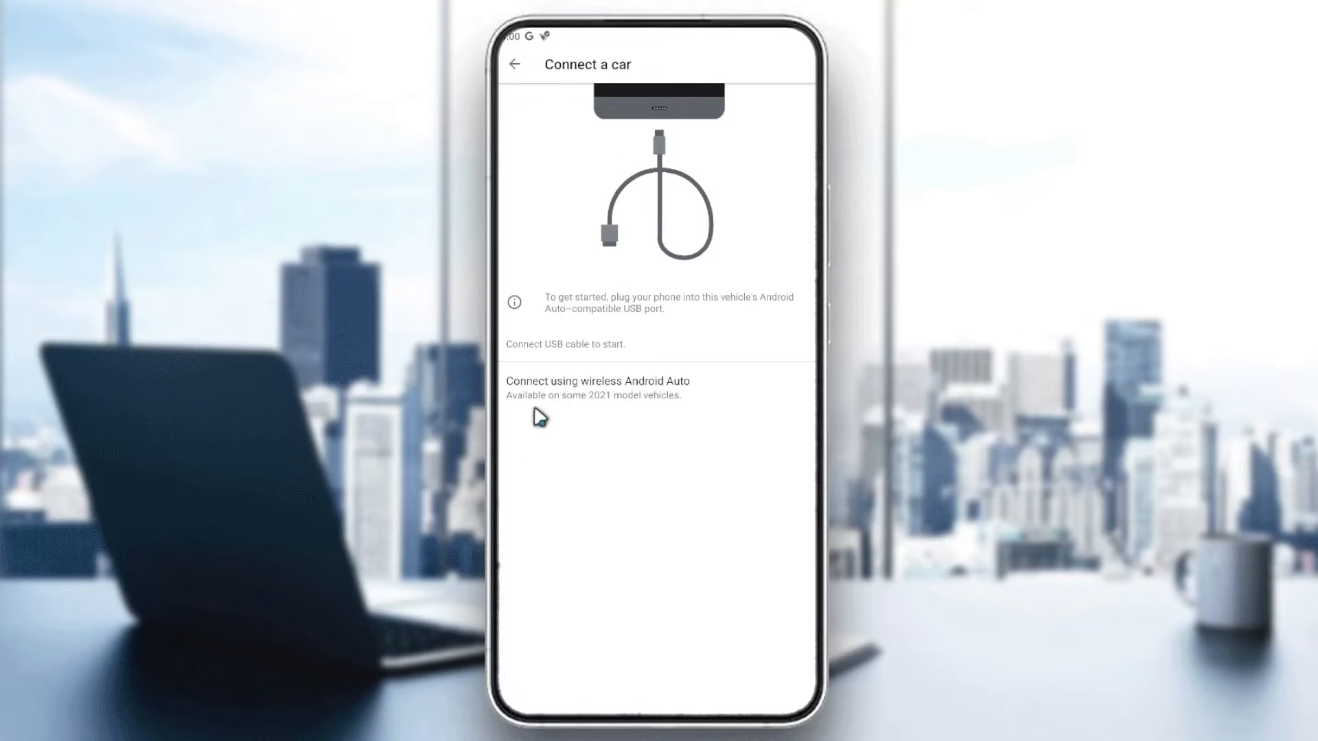
pyautogui.moveTo(619, 393)
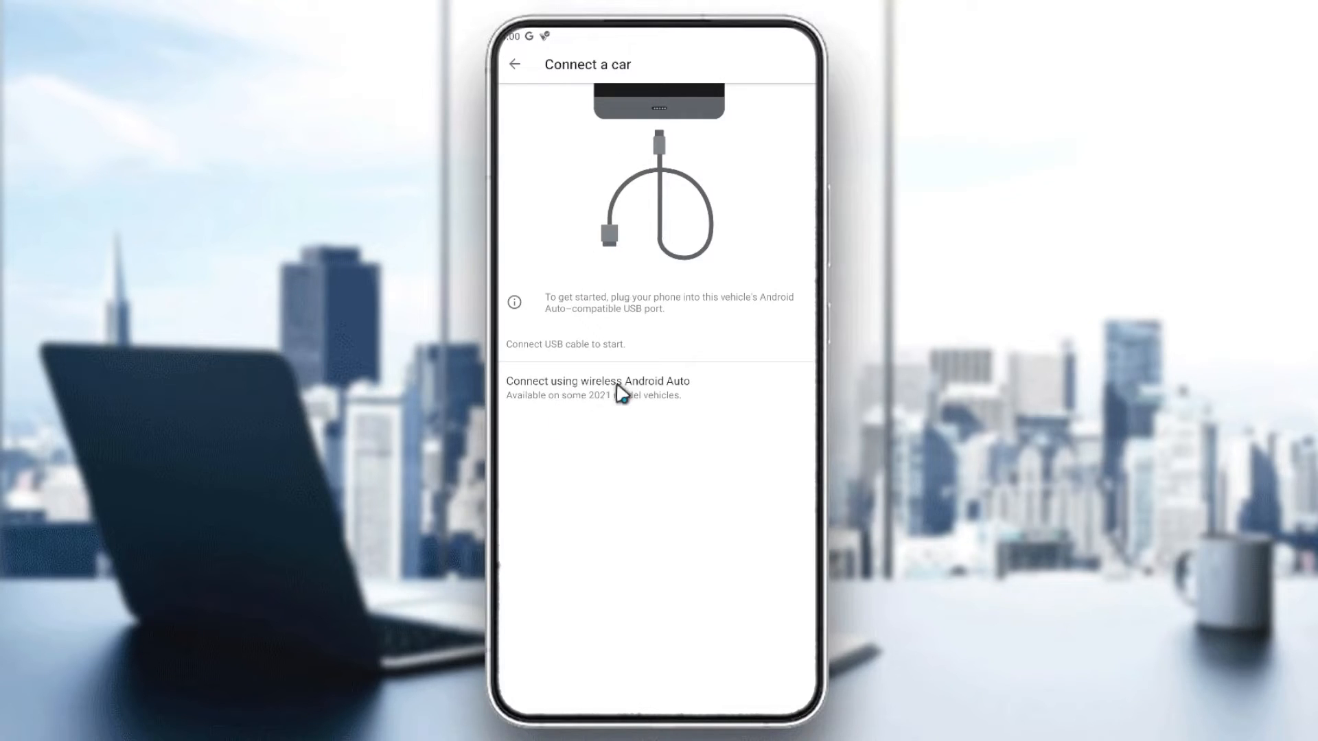
pyautogui.moveTo(650, 545)
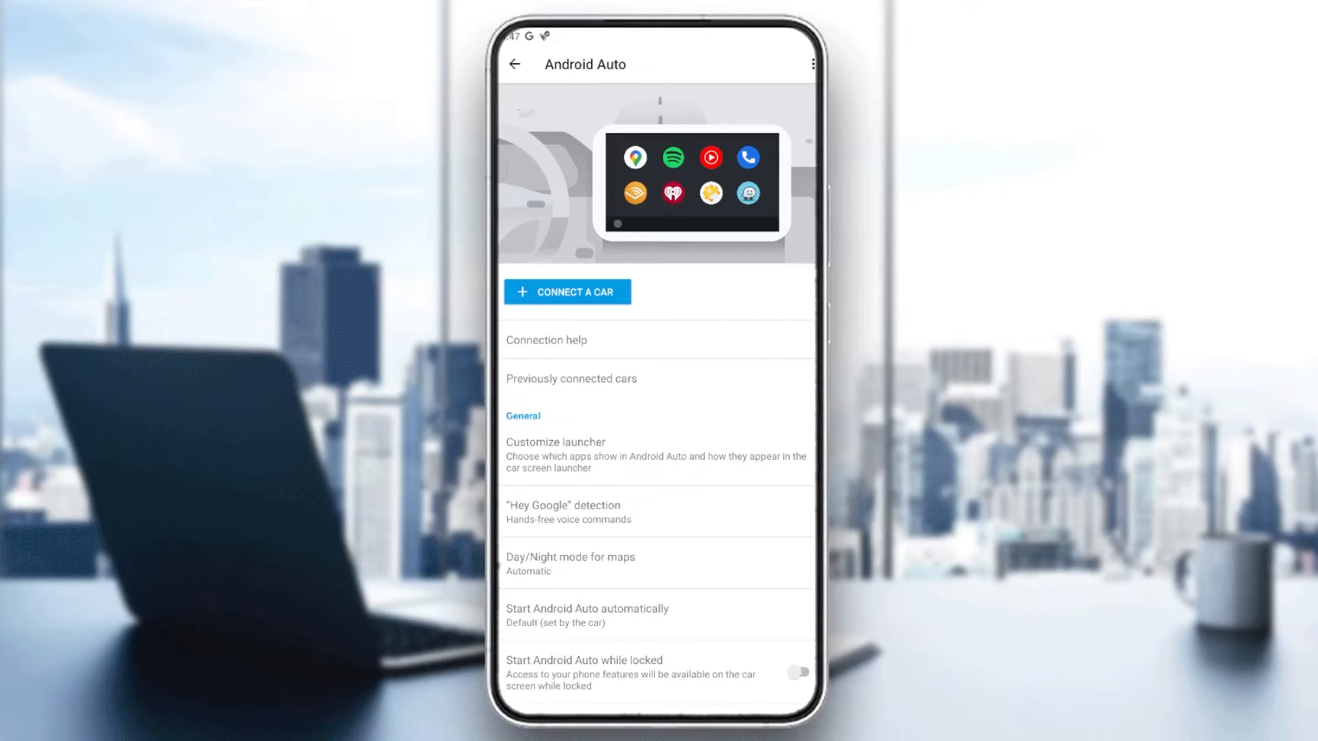
pyautogui.scroll(-3)
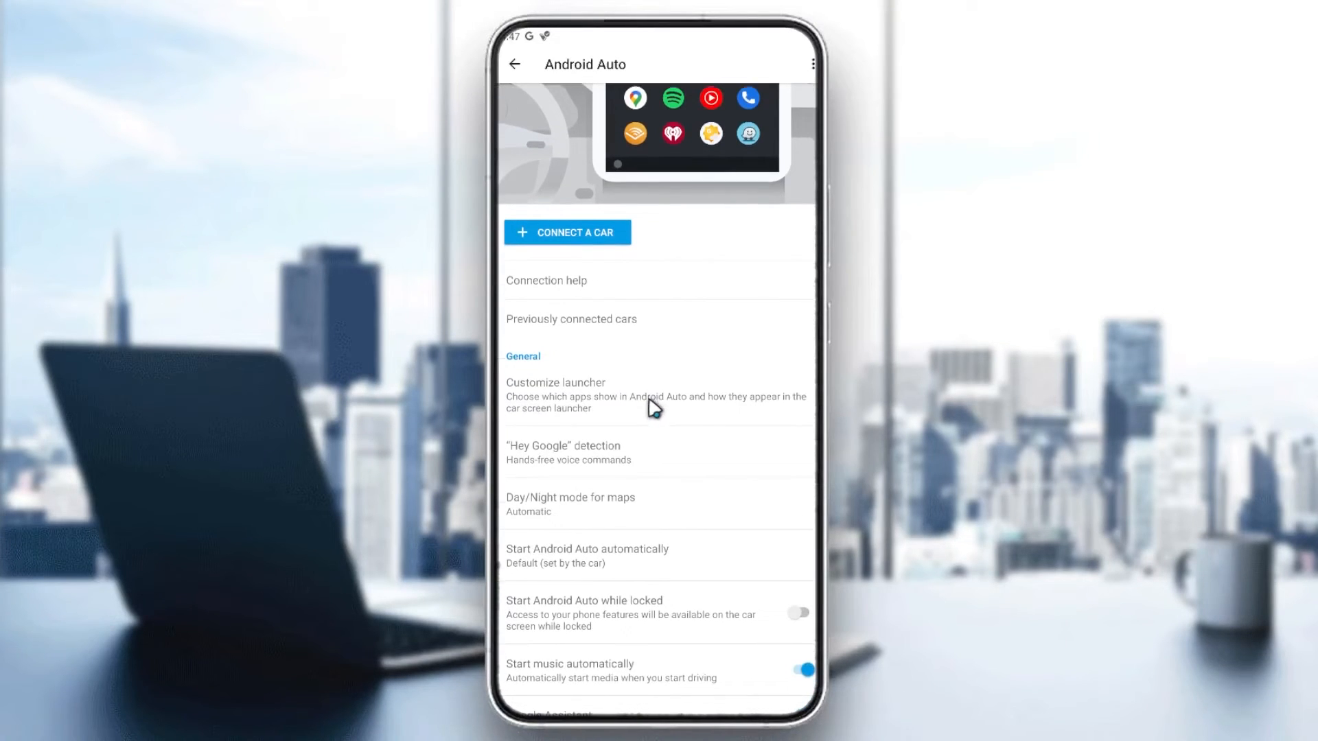
pyautogui.click(811, 65)
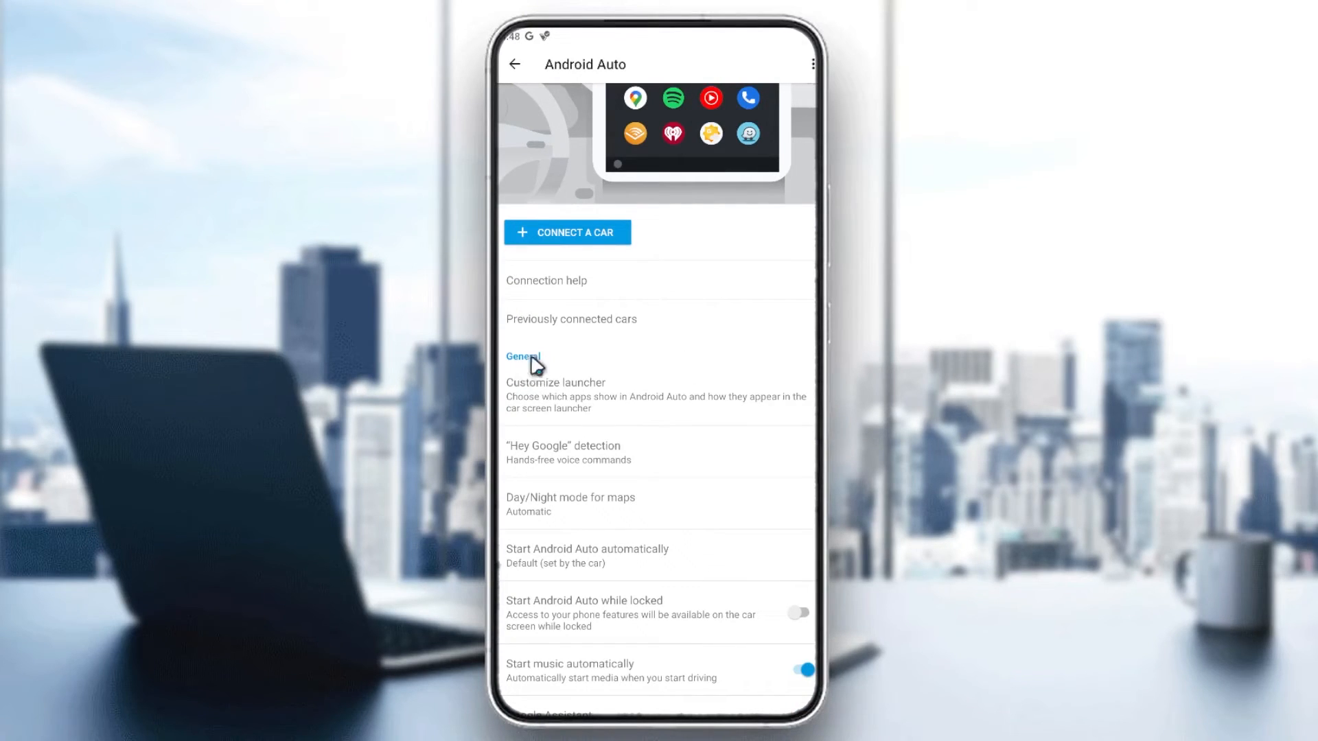
pyautogui.moveTo(589, 383)
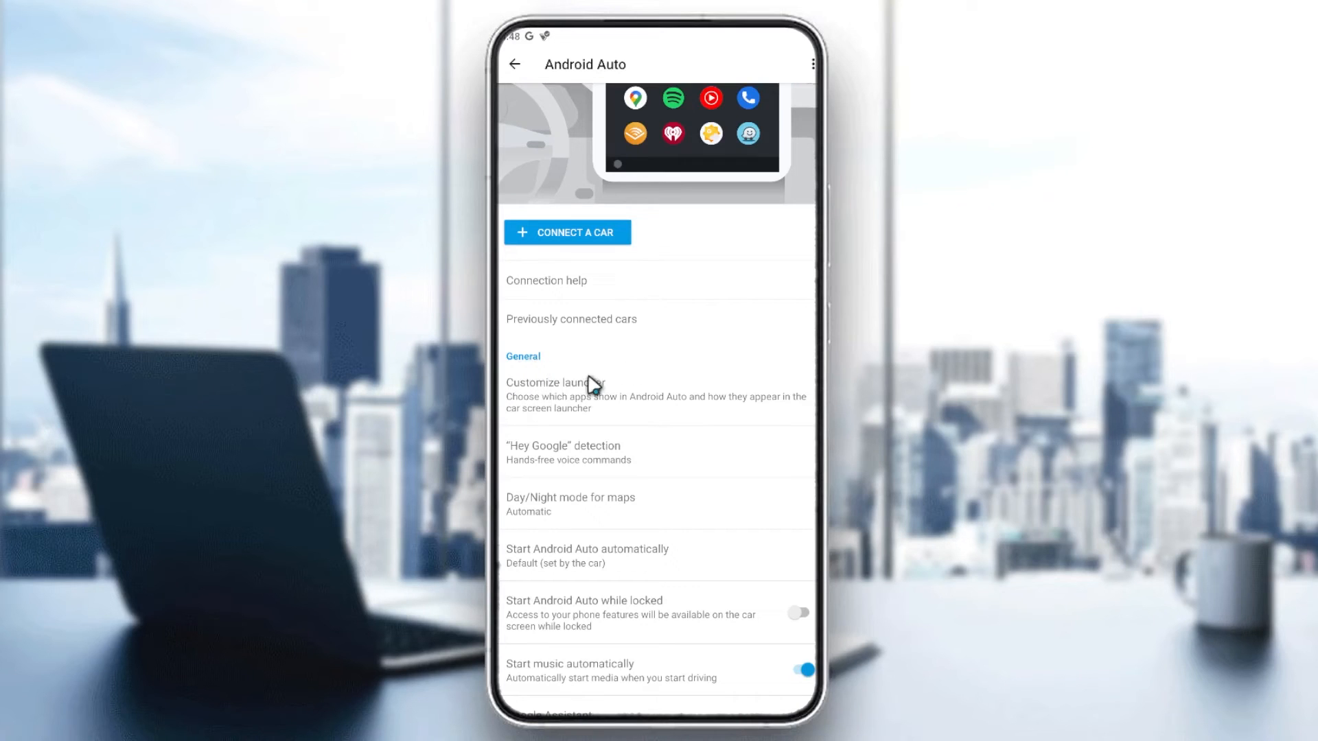
pyautogui.moveTo(665, 448)
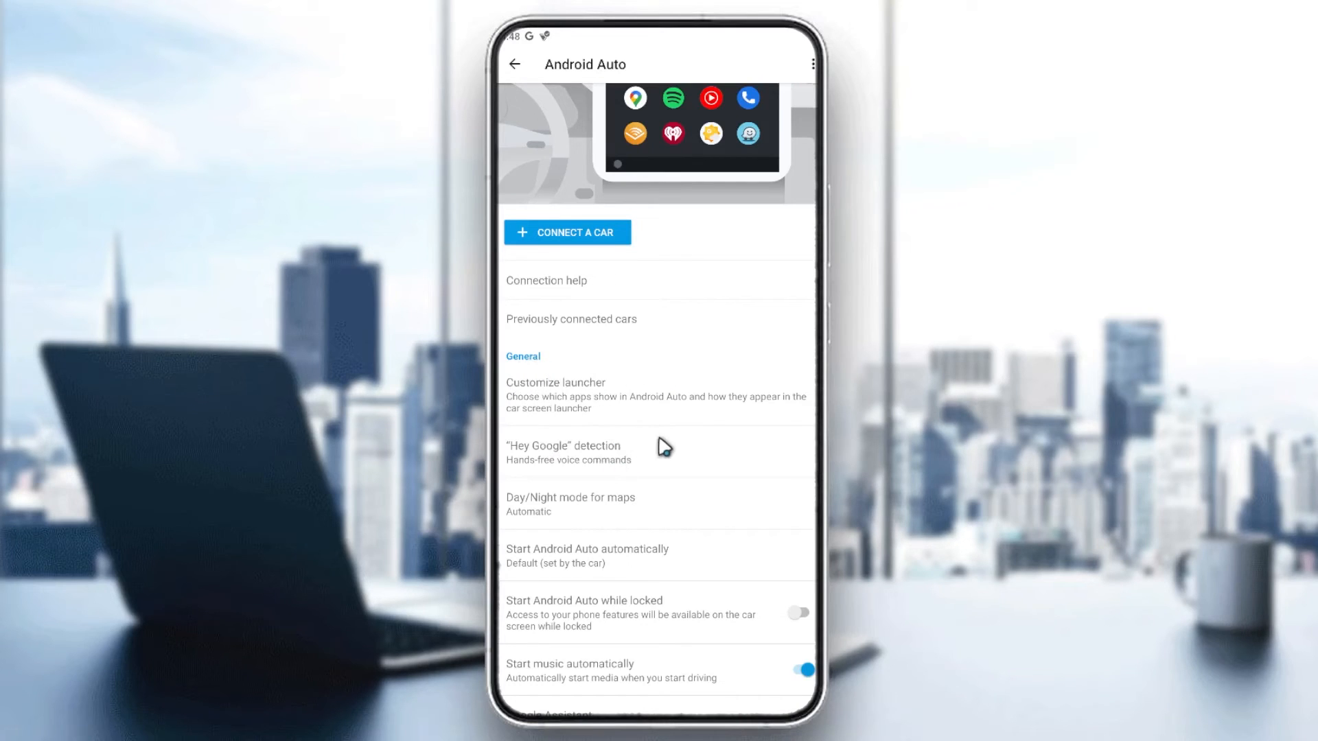
pyautogui.scroll(-3)
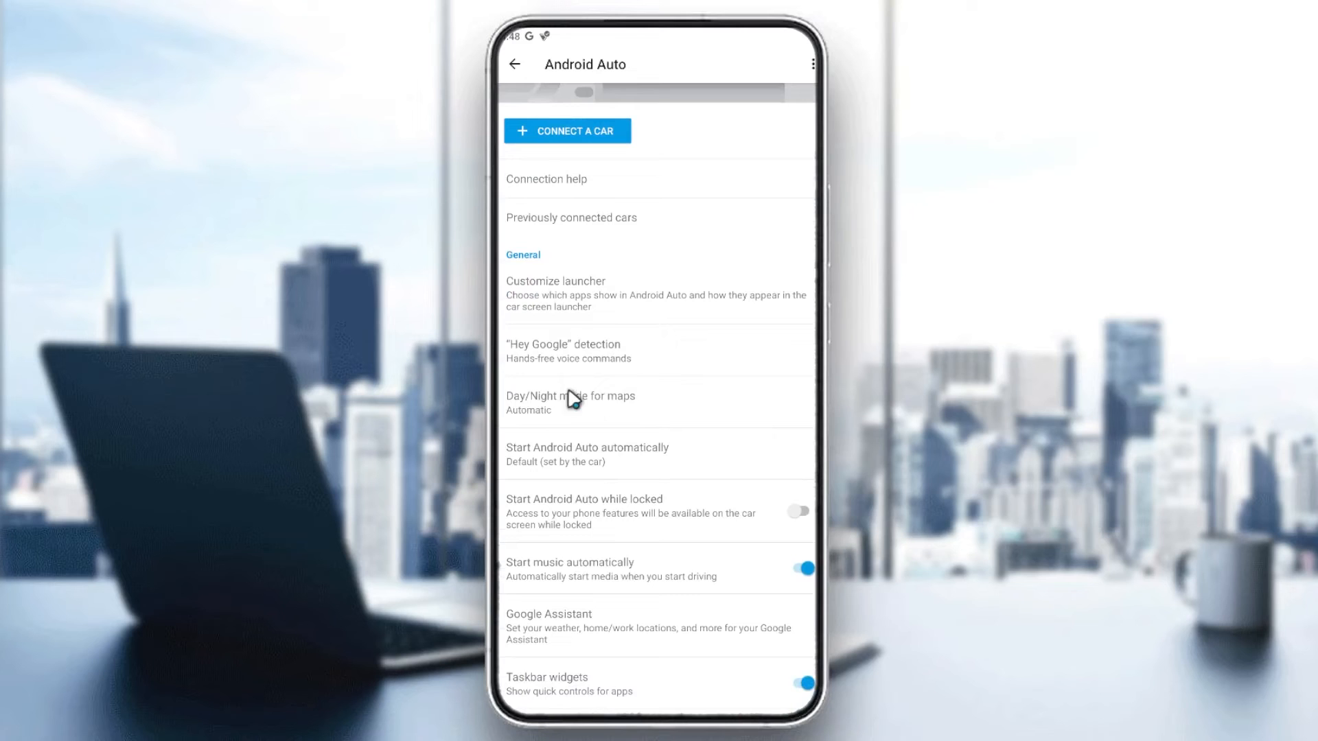
pyautogui.moveTo(618, 522)
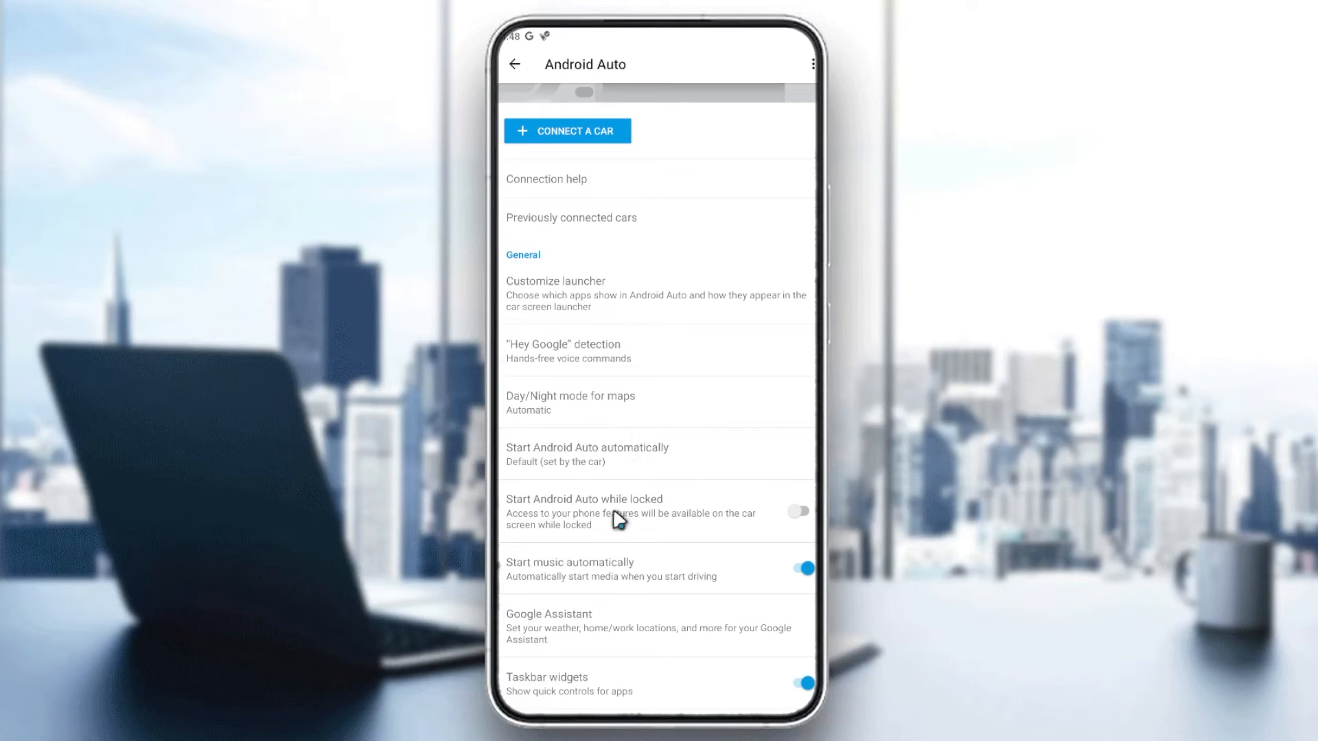
pyautogui.scroll(-3)
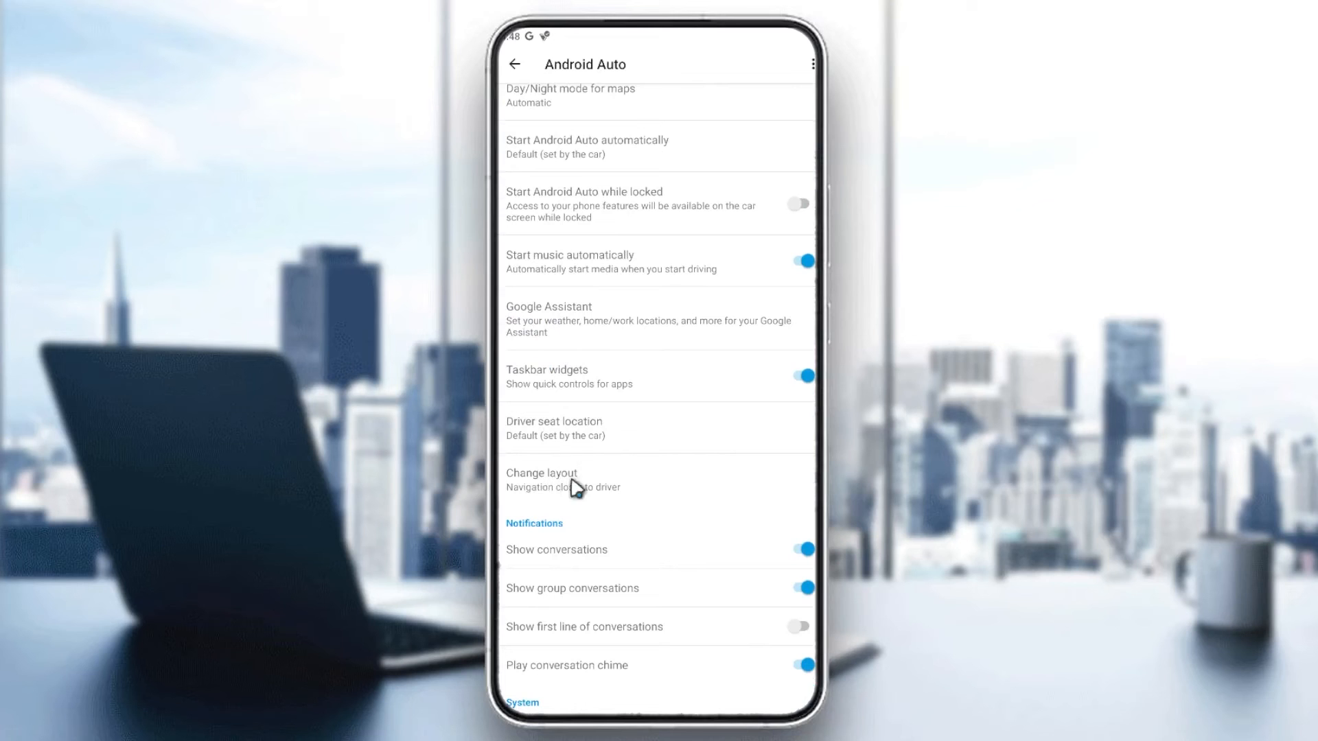
pyautogui.scroll(-3)
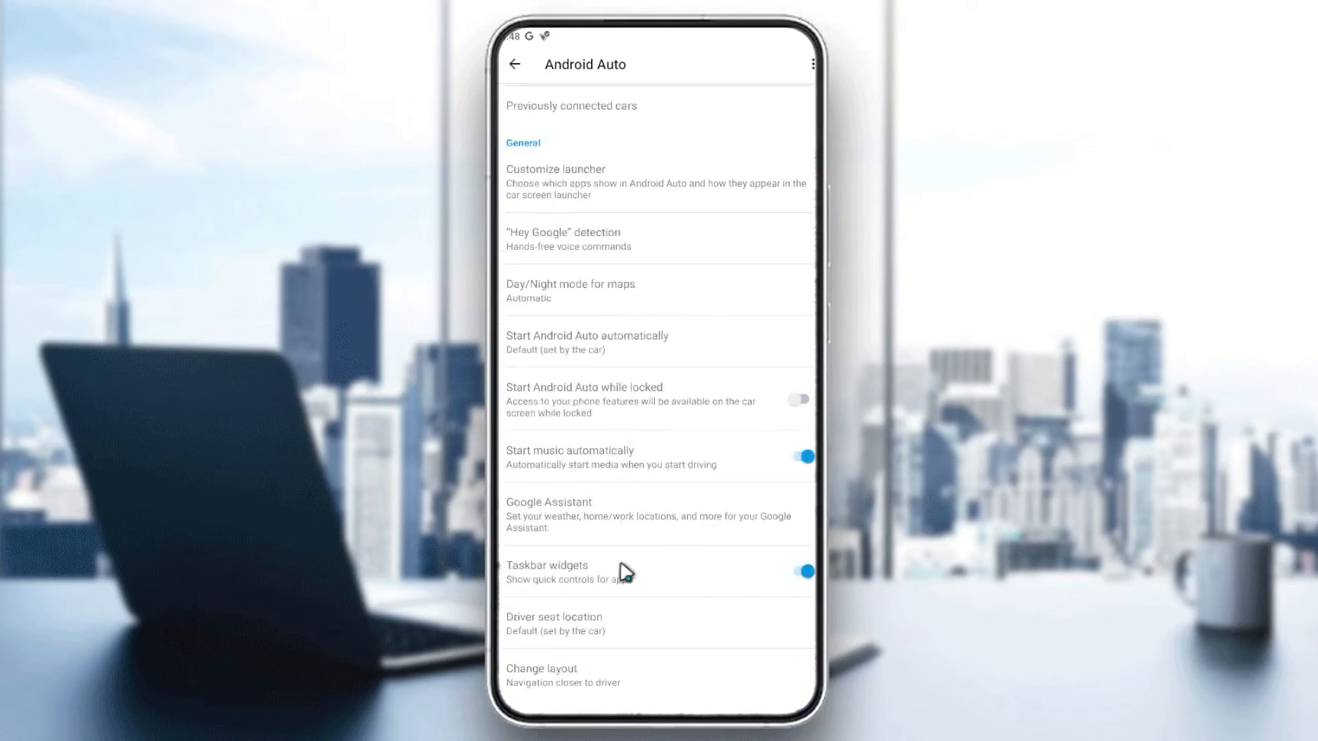
pyautogui.scroll(-3)
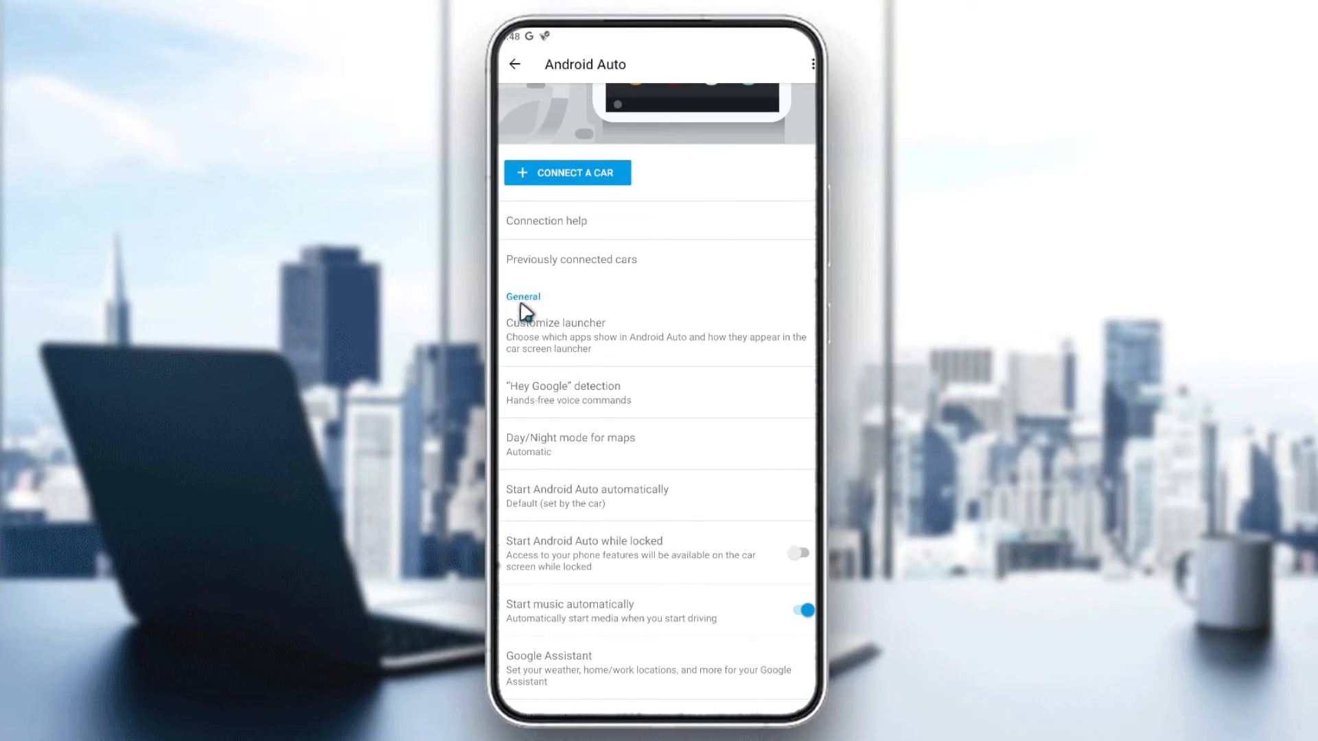
pyautogui.scroll(-3)
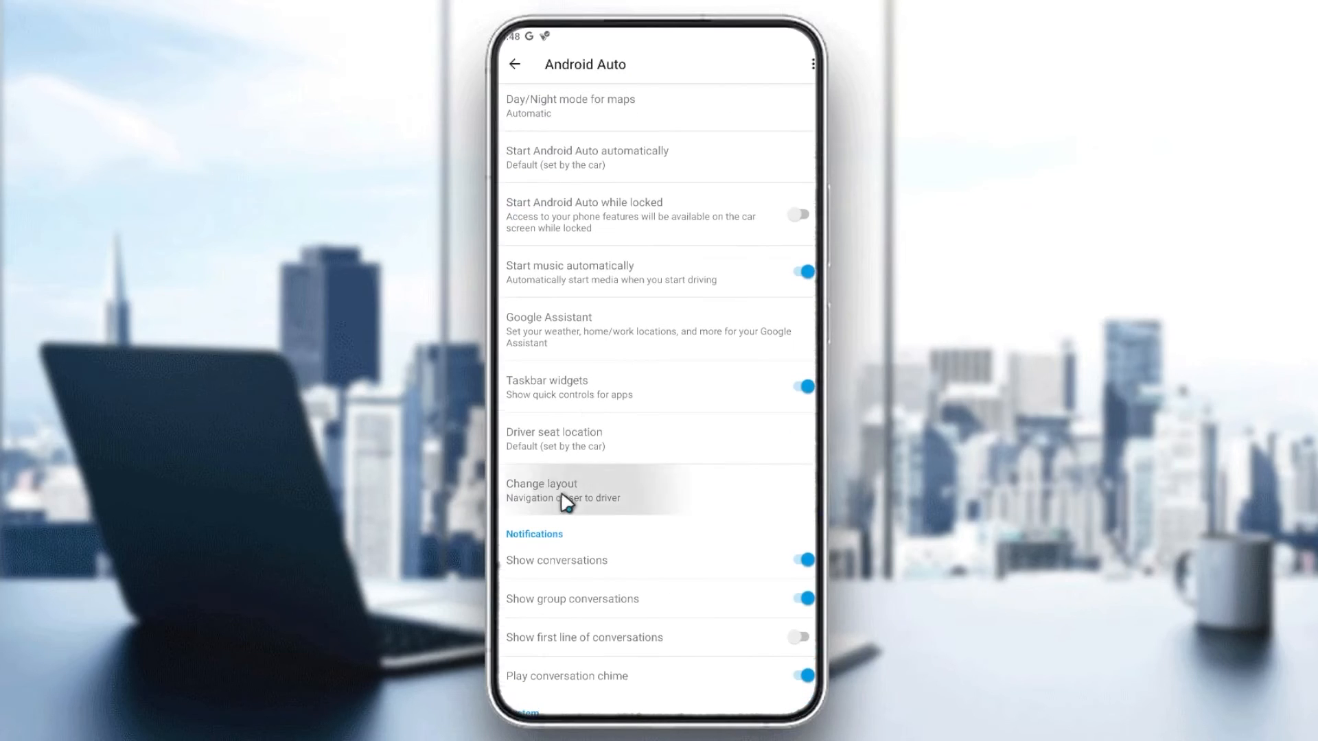
# - View the Media/Navigation layout options, dismiss them unchanged, and exit to the home screen
pyautogui.click(563, 490)
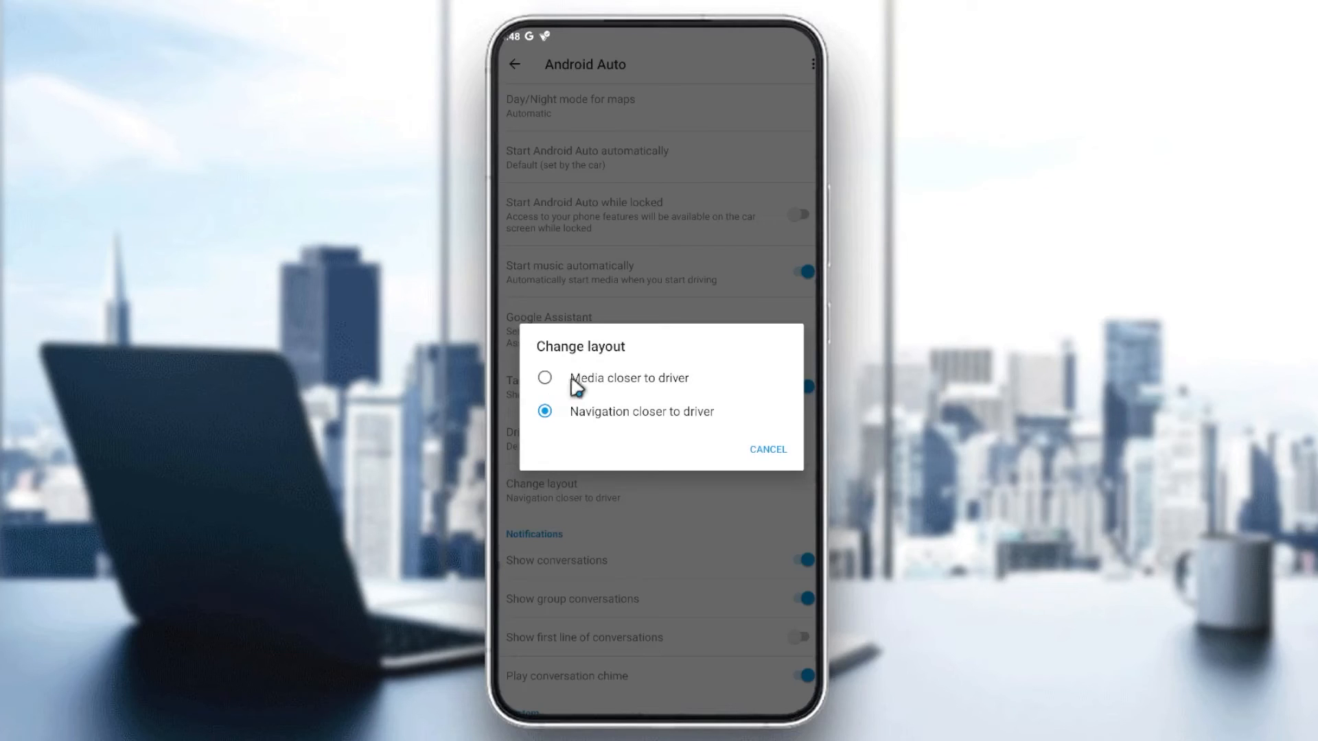
pyautogui.moveTo(781, 470)
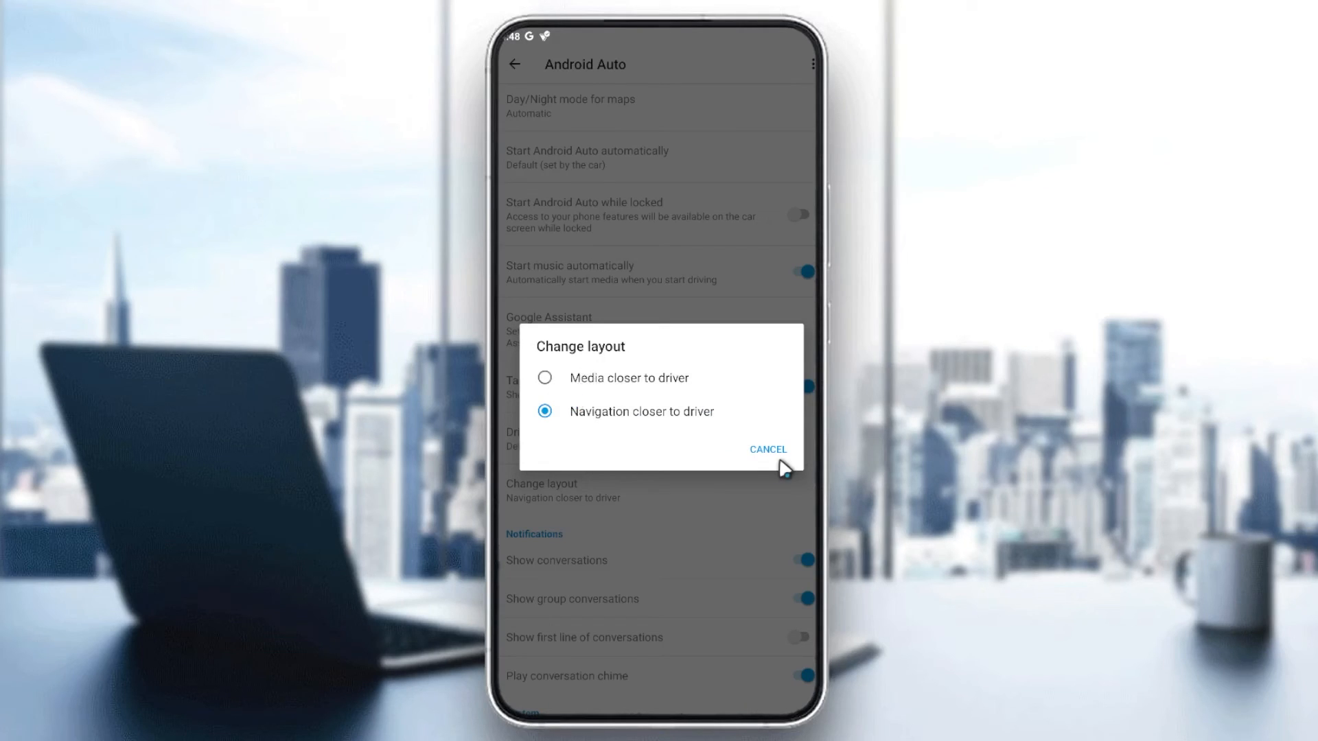
pyautogui.moveTo(632, 407)
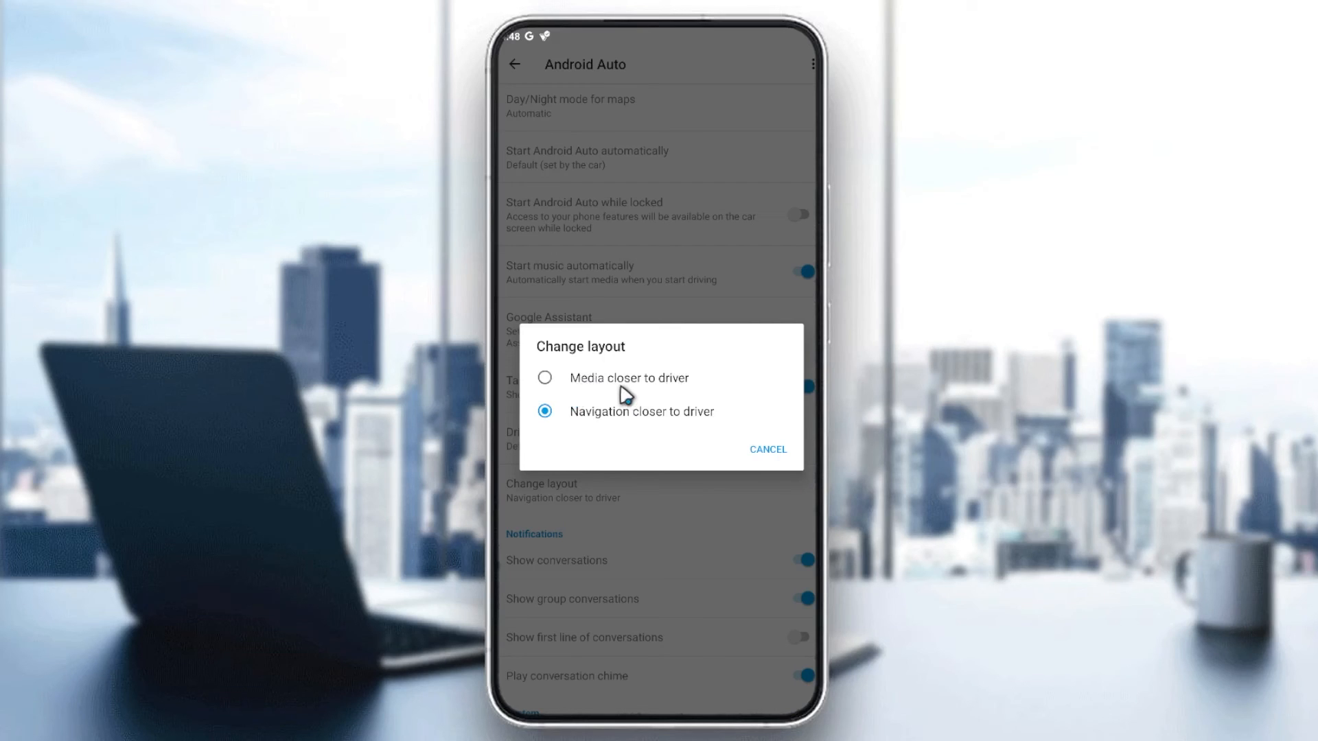
pyautogui.click(766, 449)
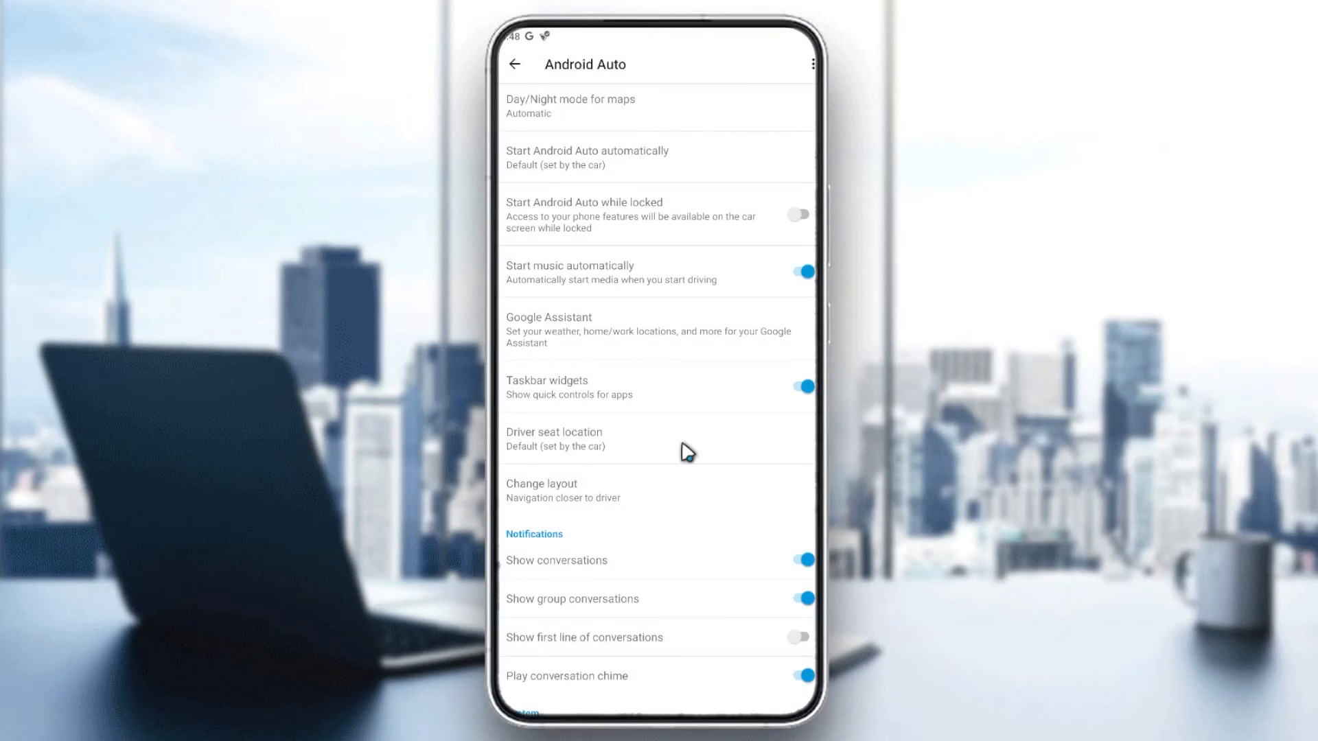
pyautogui.scroll(-3)
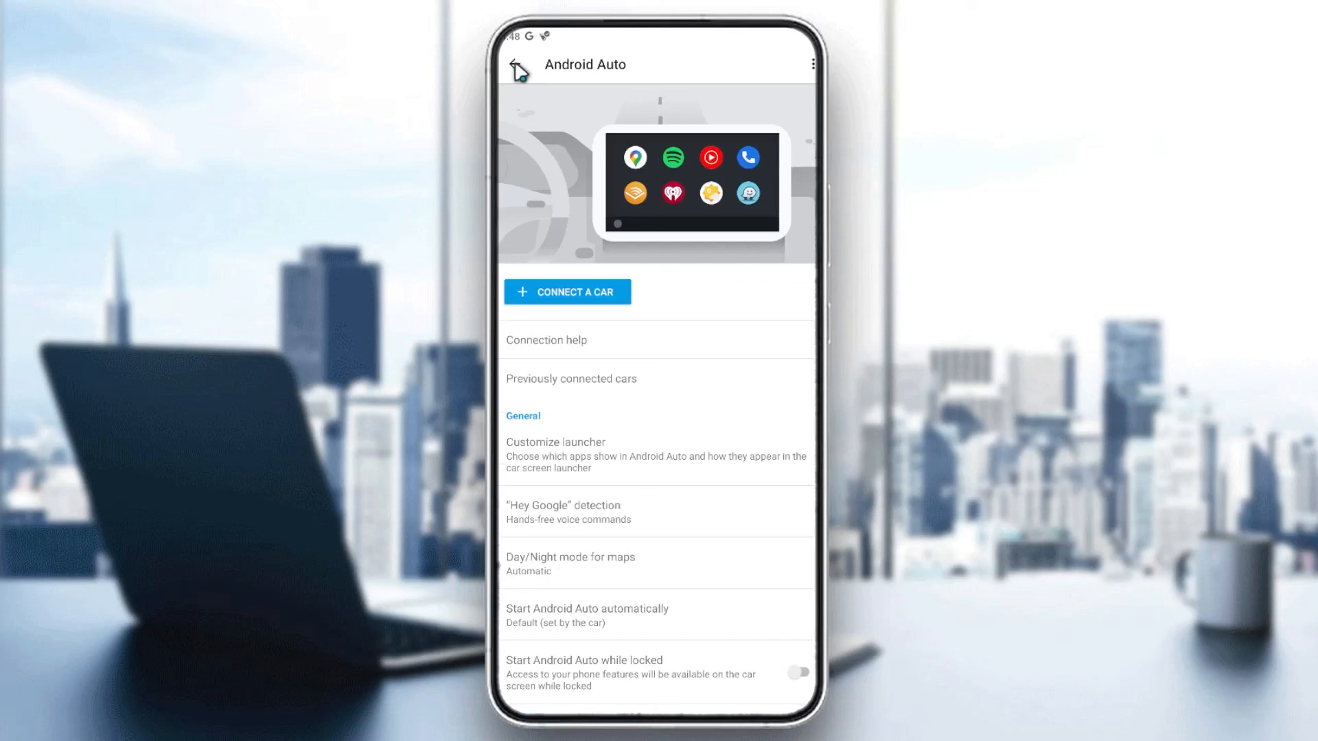
pyautogui.click(518, 68)
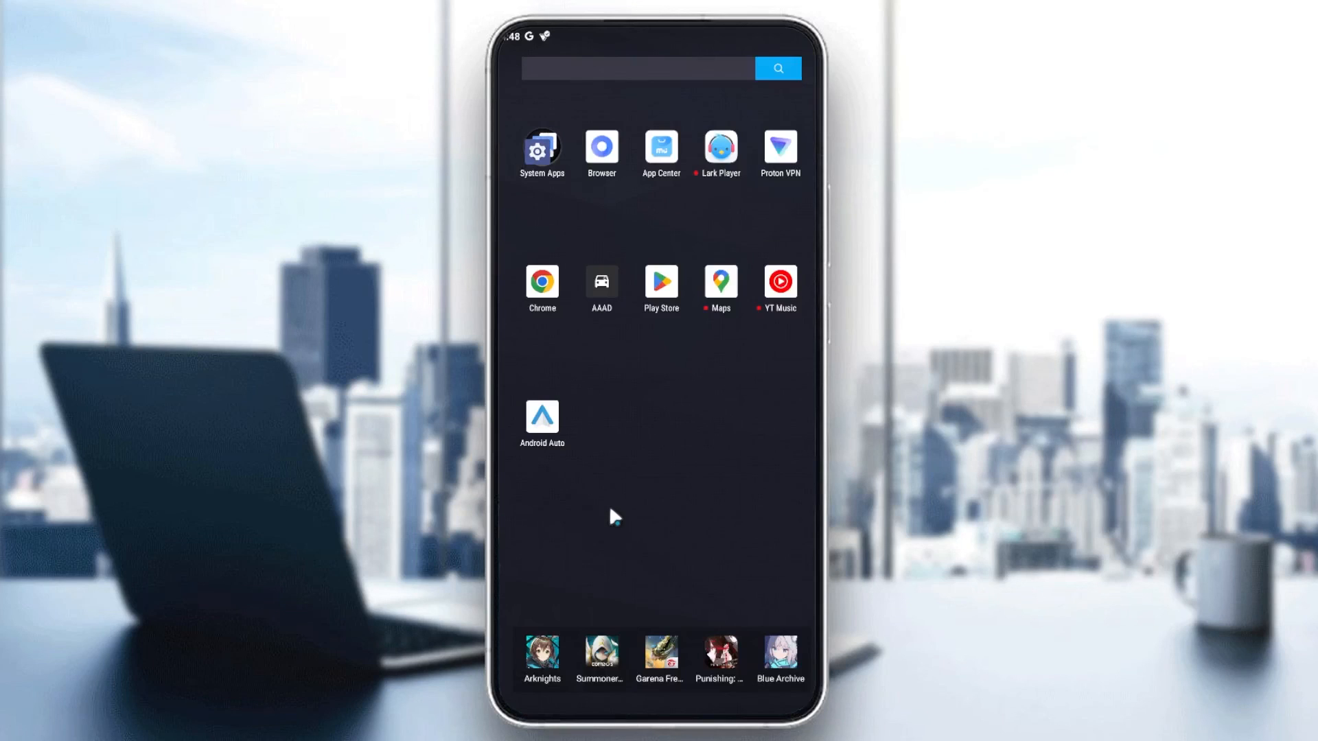